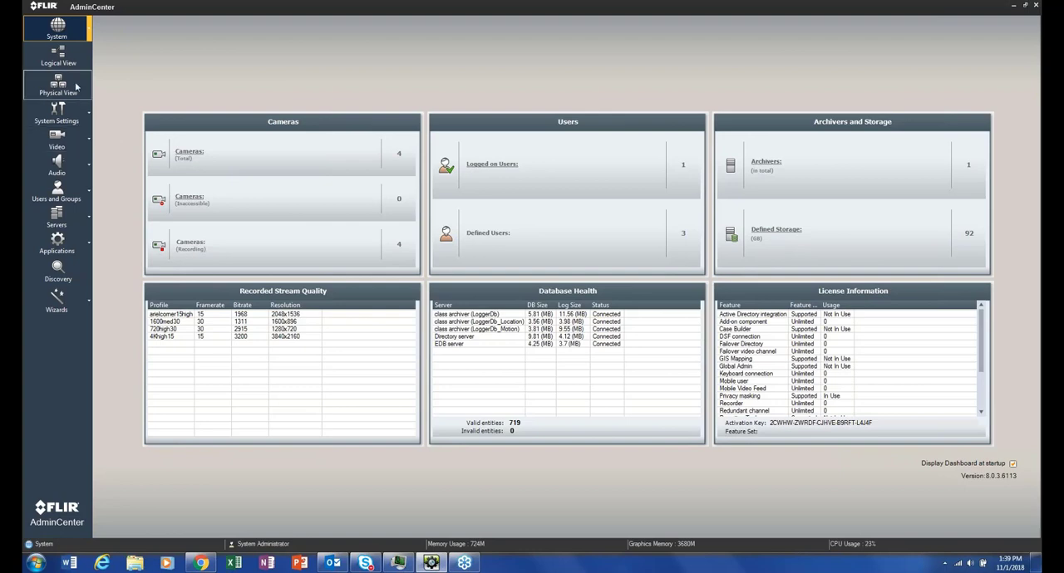
- Open the Physical View with the system's General configuration settings
{"action": "left_click", "coordinate": [57, 85]}
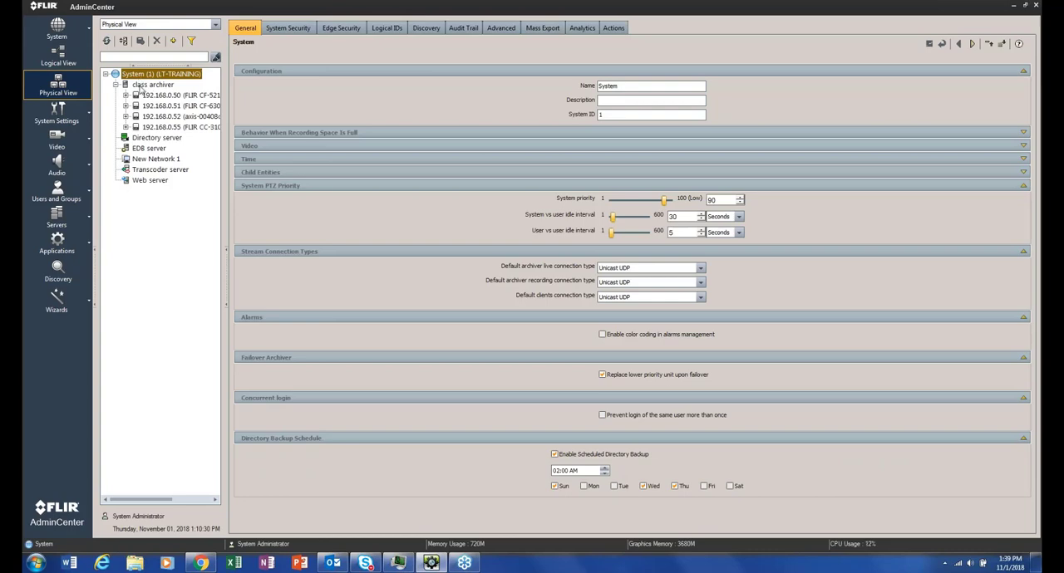
{"action": "left_click", "coordinate": [180, 105]}
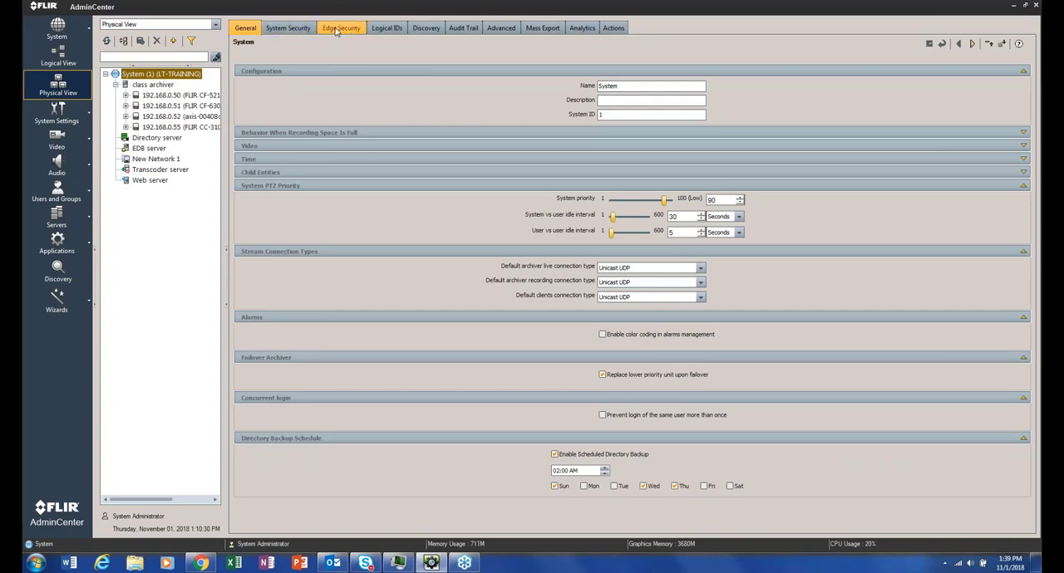
- Show the Edge Security camera list, with all four cameras unsecured
{"action": "left_click", "coordinate": [288, 28]}
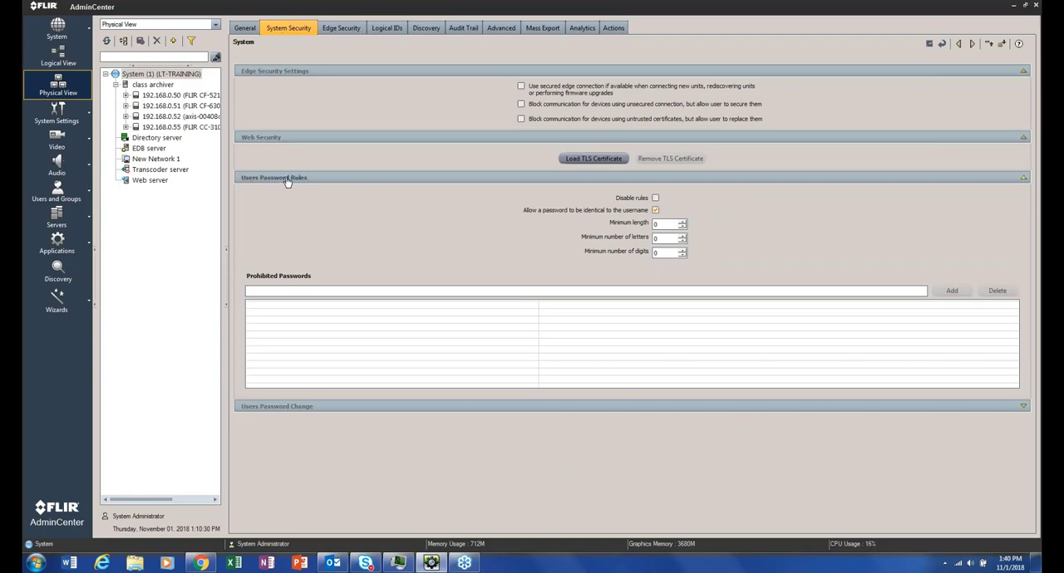
{"action": "mouse_move", "coordinate": [539, 271]}
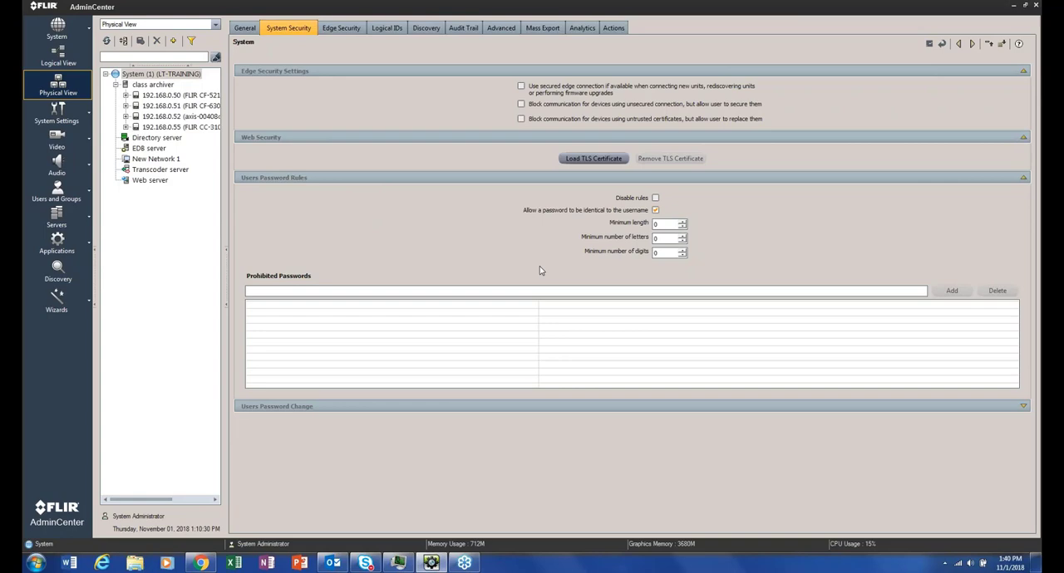
{"action": "mouse_move", "coordinate": [542, 325]}
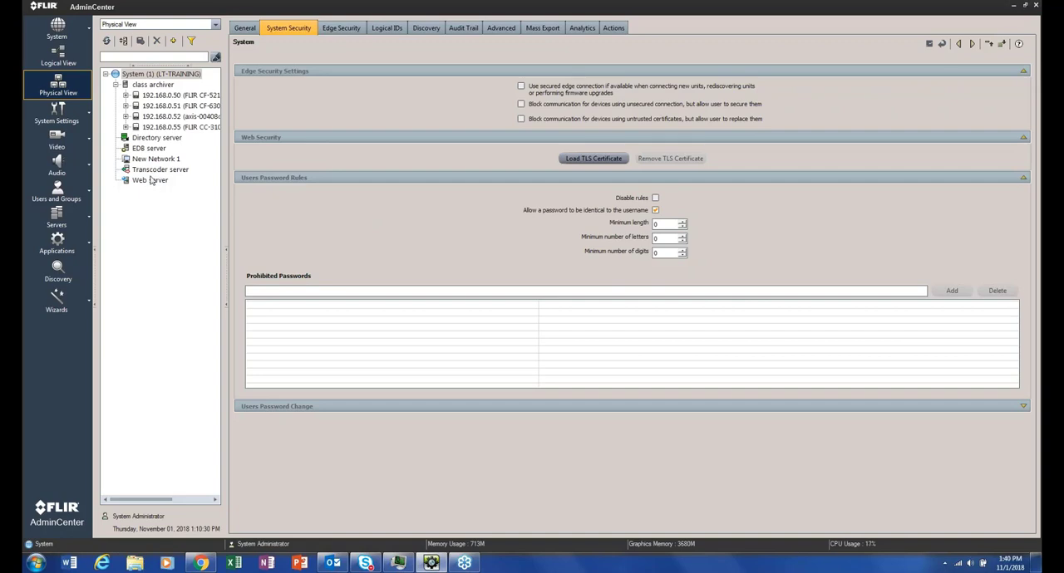
{"action": "mouse_move", "coordinate": [364, 166]}
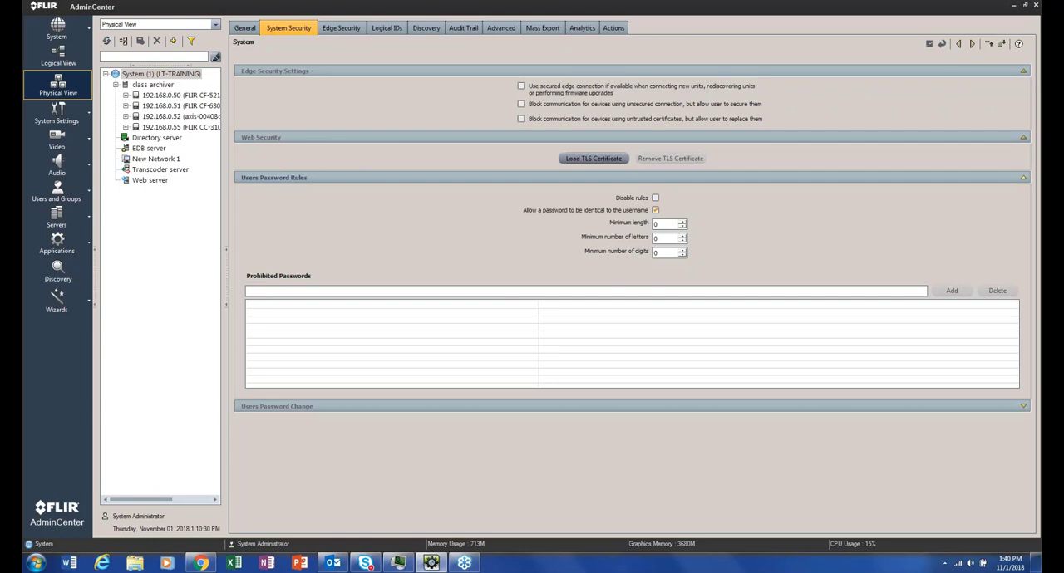
{"action": "mouse_move", "coordinate": [402, 223]}
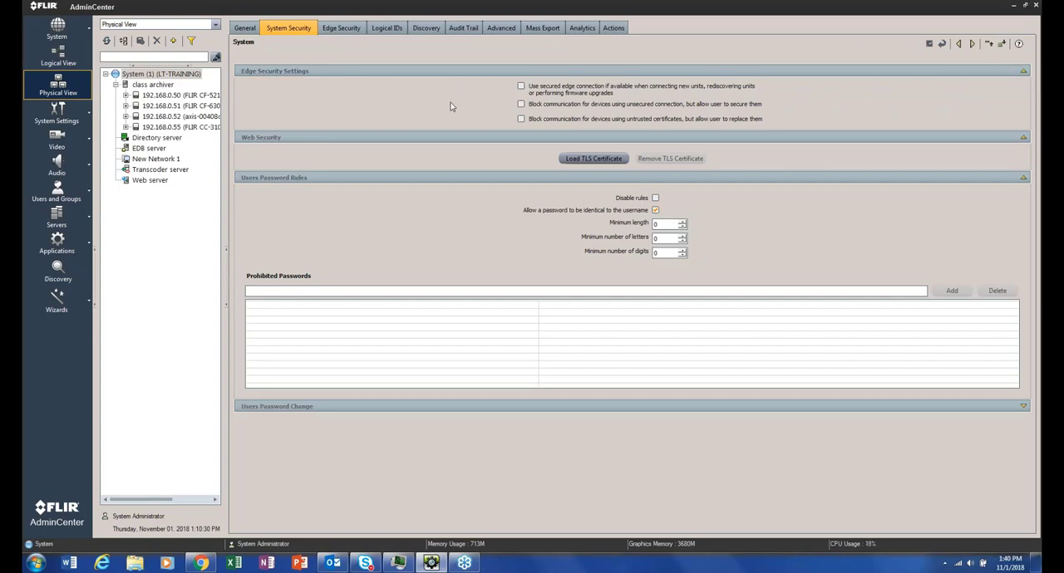
{"action": "left_click", "coordinate": [521, 103]}
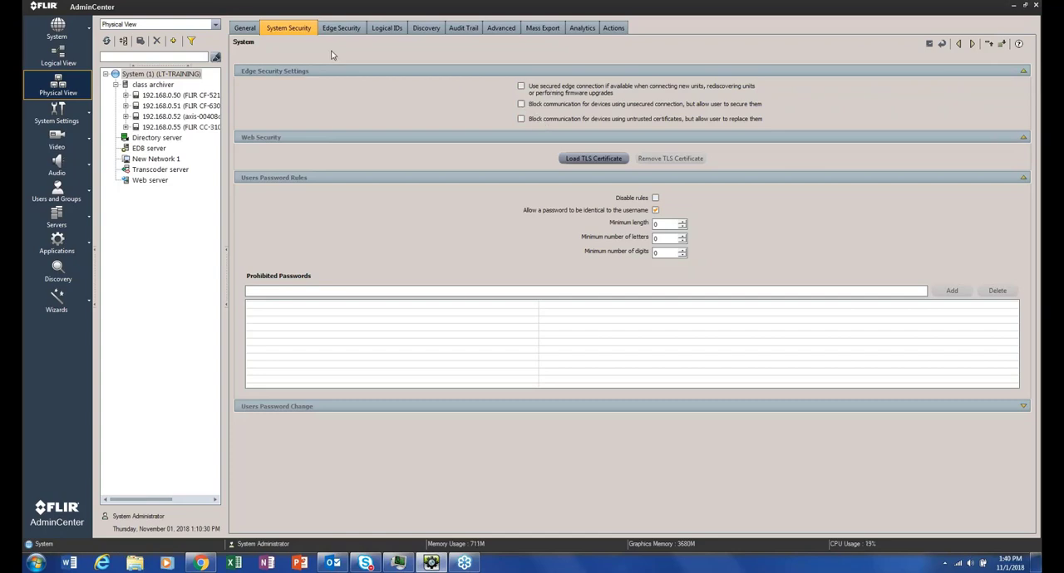
{"action": "left_click", "coordinate": [340, 28]}
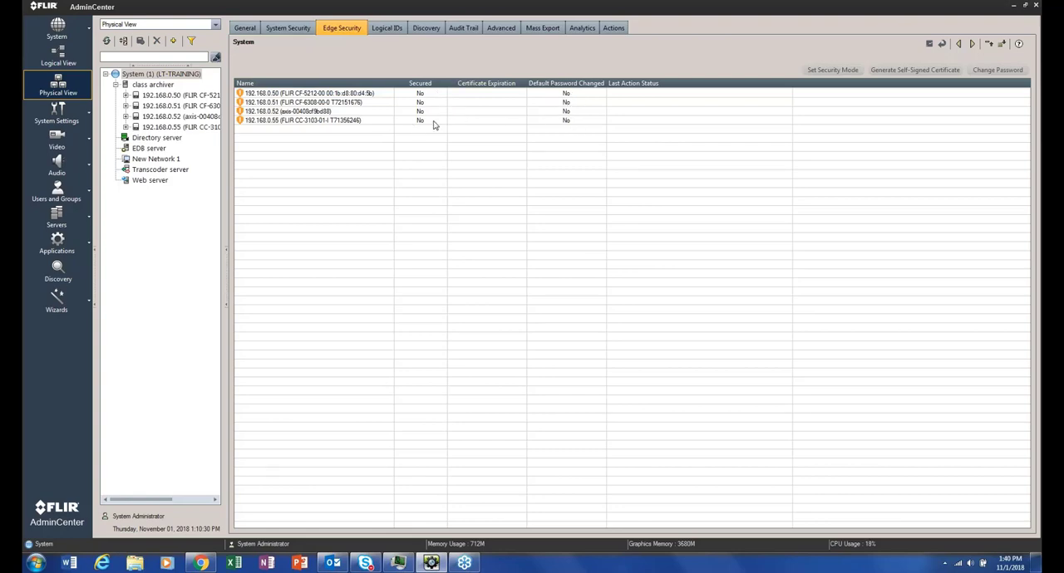
- Tick, then untick, 'Use secured edge connection if available' on System Security
{"action": "left_click", "coordinate": [287, 27]}
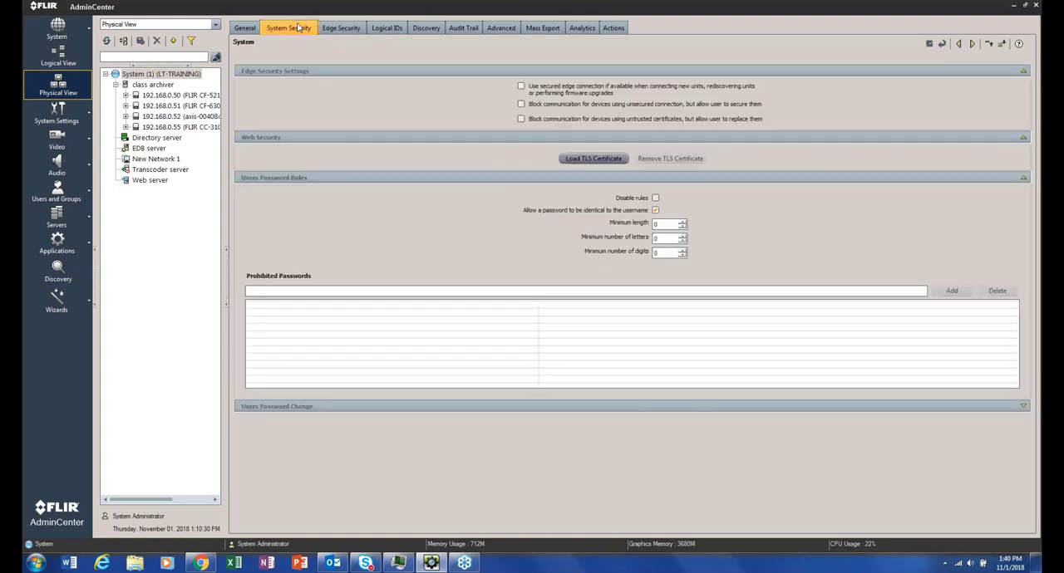
{"action": "left_click", "coordinate": [522, 86]}
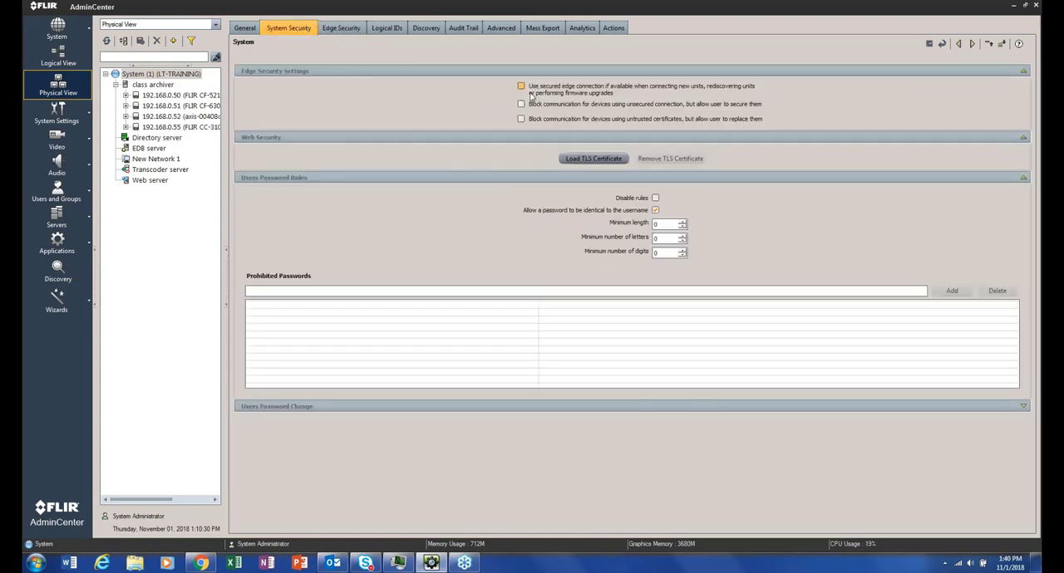
{"action": "left_click", "coordinate": [521, 86]}
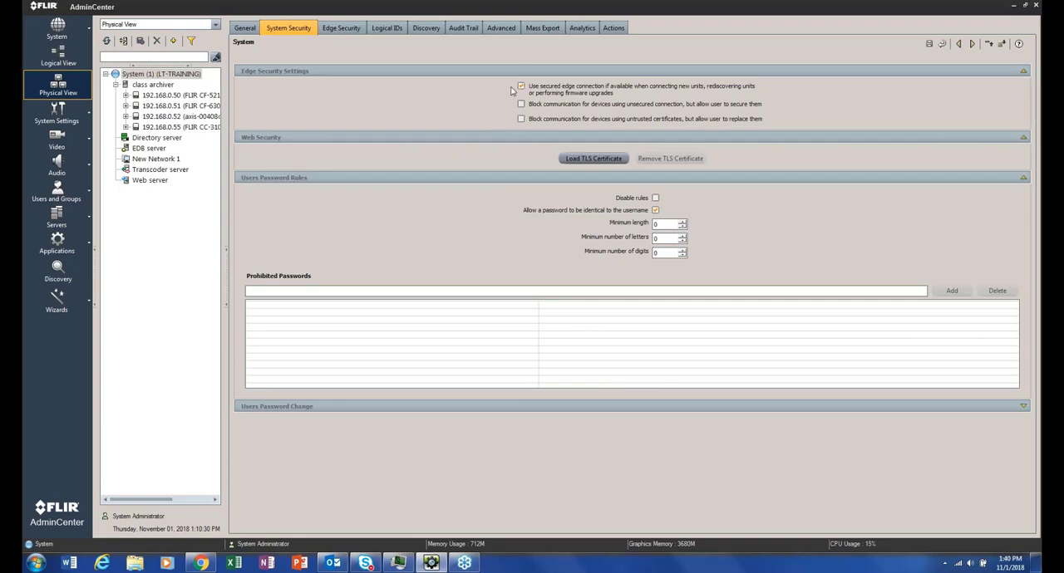
{"action": "mouse_move", "coordinate": [511, 95]}
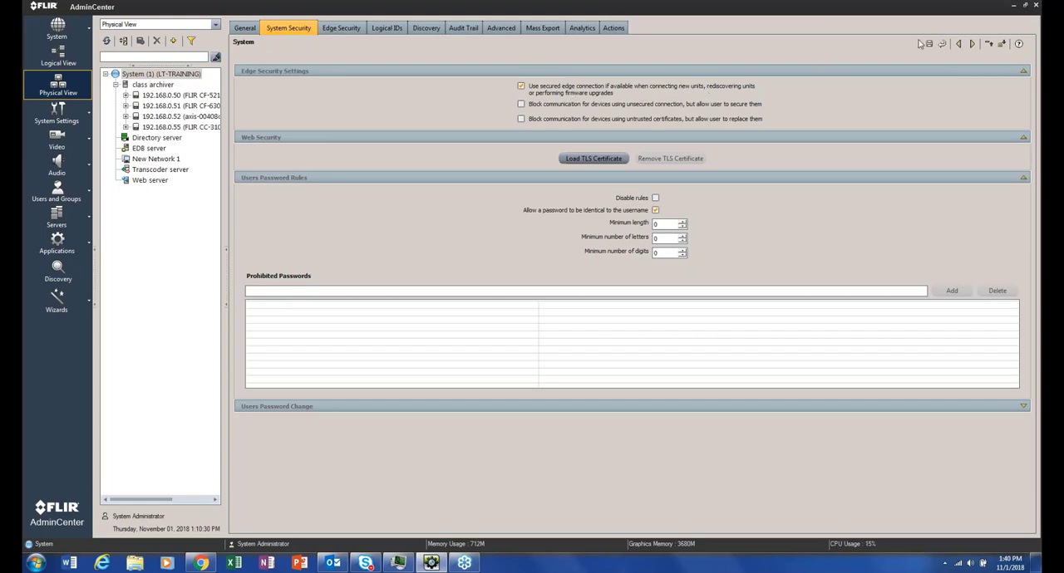
{"action": "left_click", "coordinate": [179, 126]}
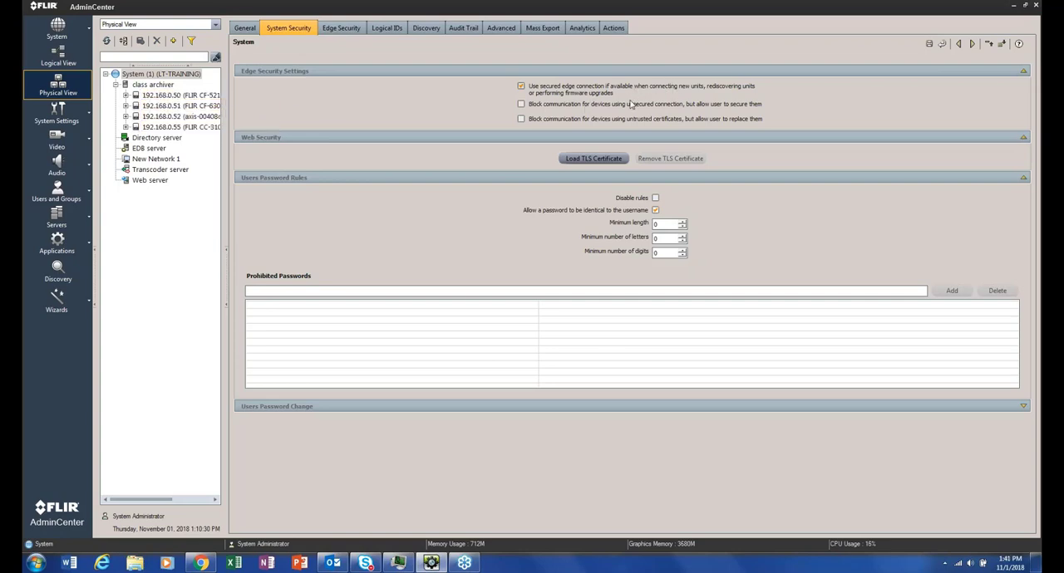
{"action": "left_click", "coordinate": [521, 86]}
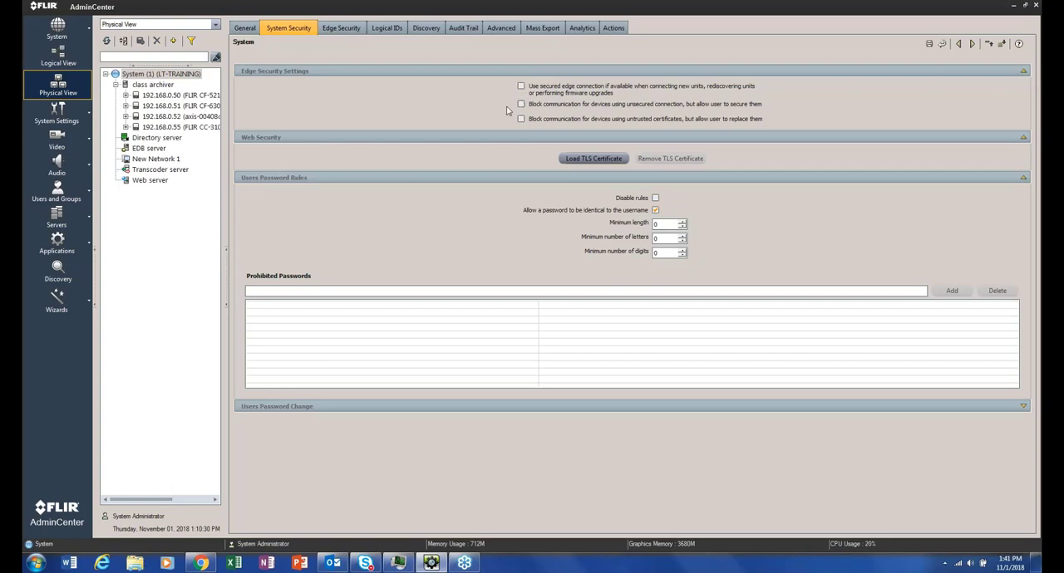
{"action": "mouse_move", "coordinate": [499, 115]}
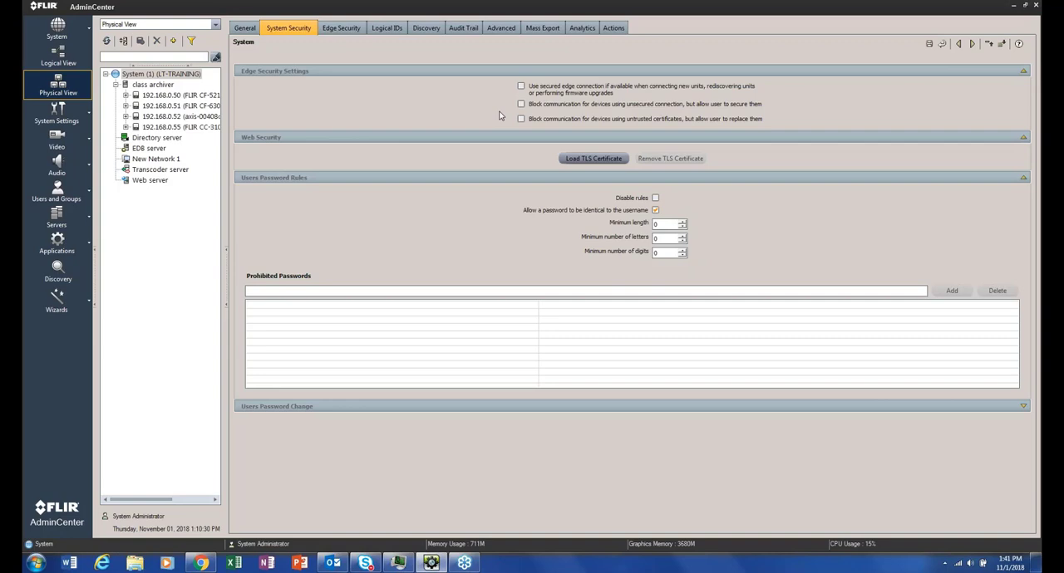
{"action": "left_click", "coordinate": [521, 104]}
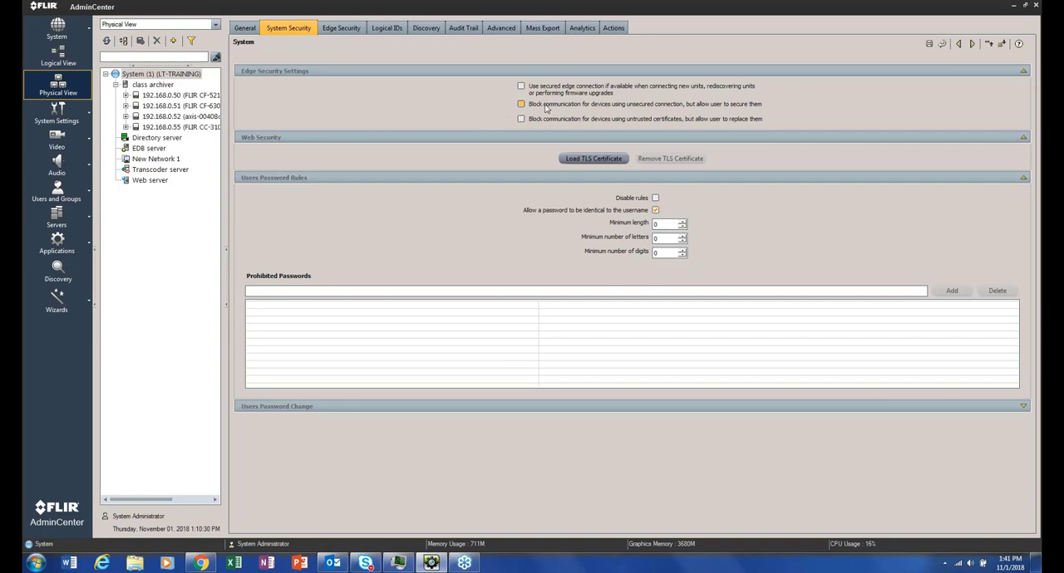
{"action": "left_click", "coordinate": [340, 28]}
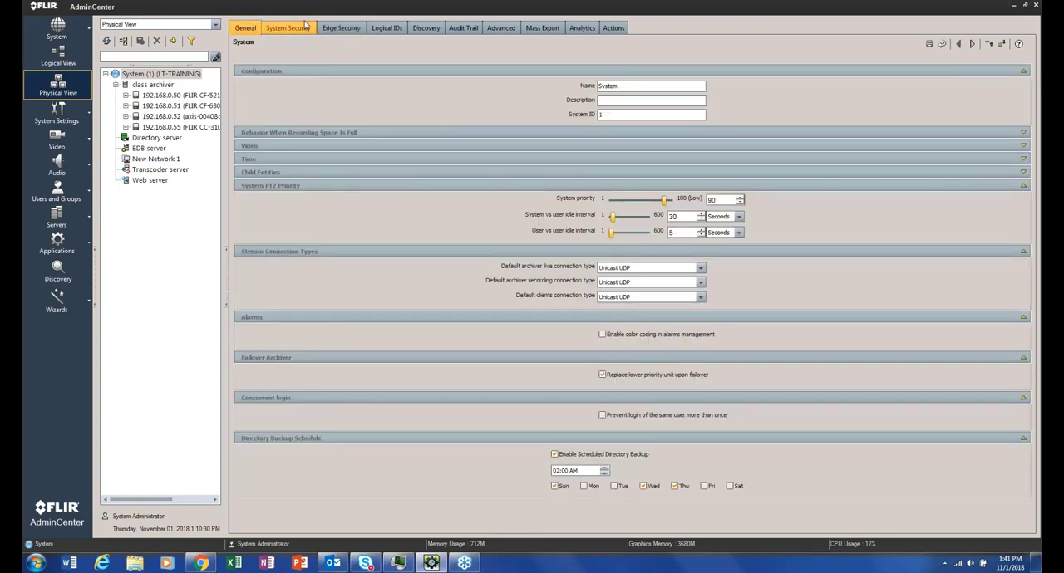
- Enable blocking of devices using unsecured connections and view the camera list
{"action": "left_click", "coordinate": [289, 28]}
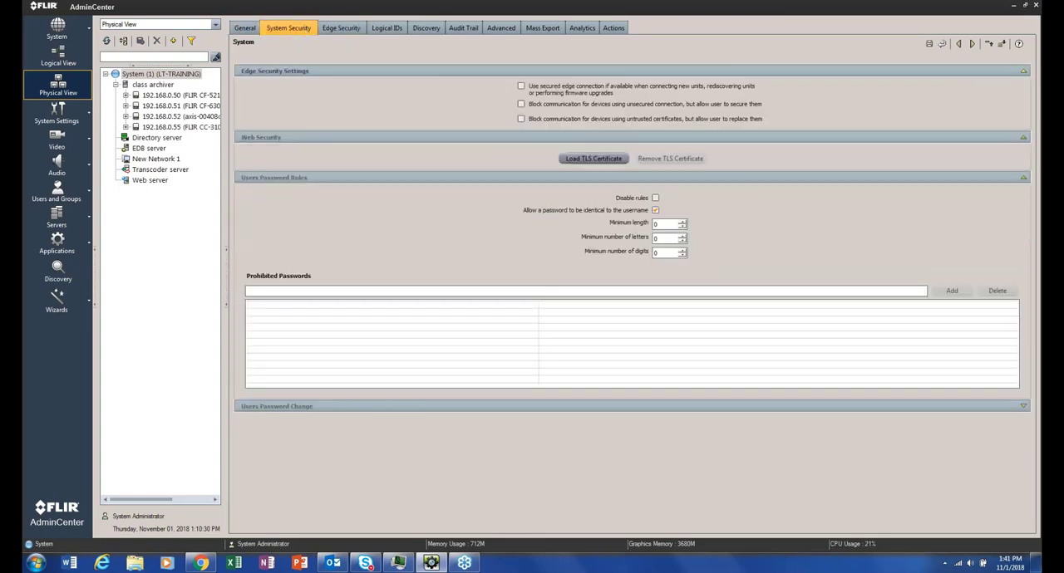
{"action": "left_click", "coordinate": [521, 104]}
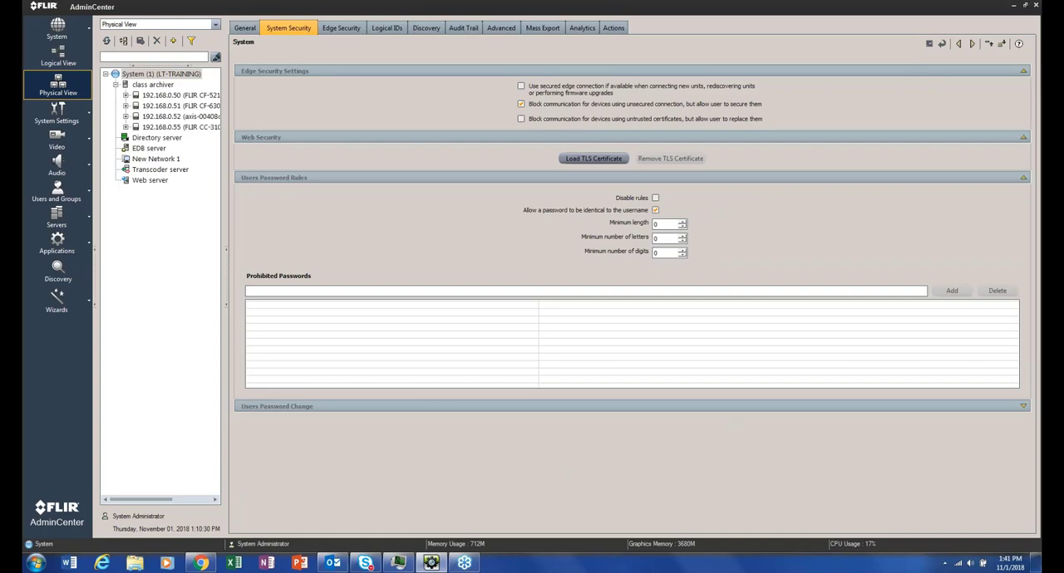
{"action": "left_click", "coordinate": [341, 28]}
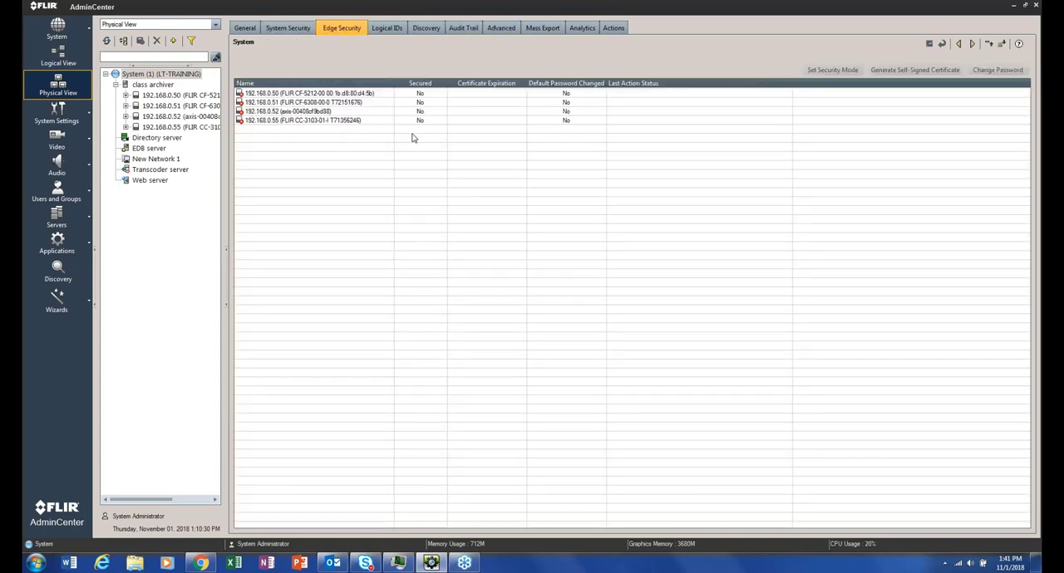
- Clear all edge-security blocking checkboxes on the System Security tab
{"action": "left_click", "coordinate": [289, 28]}
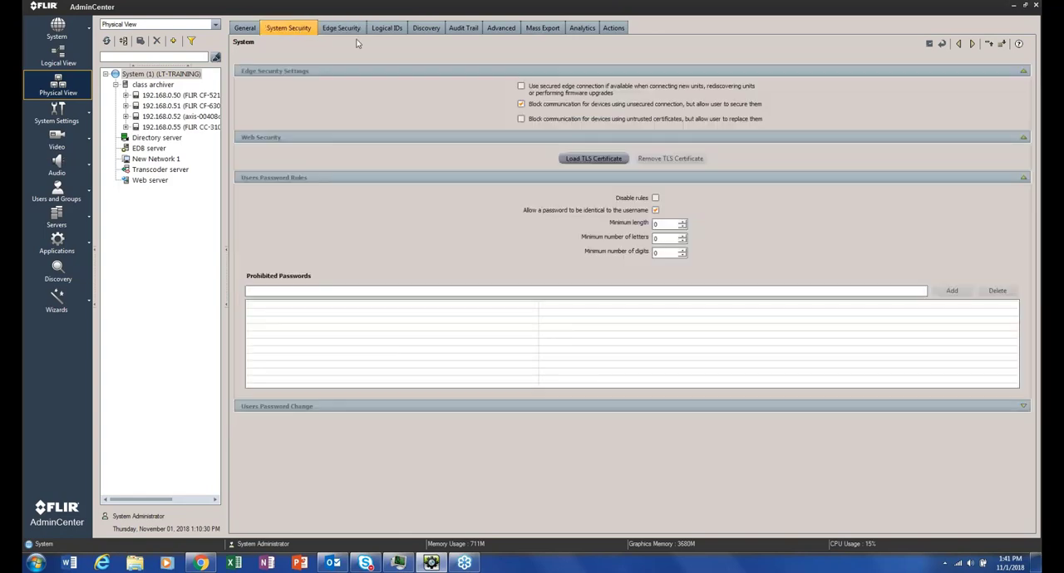
{"action": "mouse_move", "coordinate": [661, 108]}
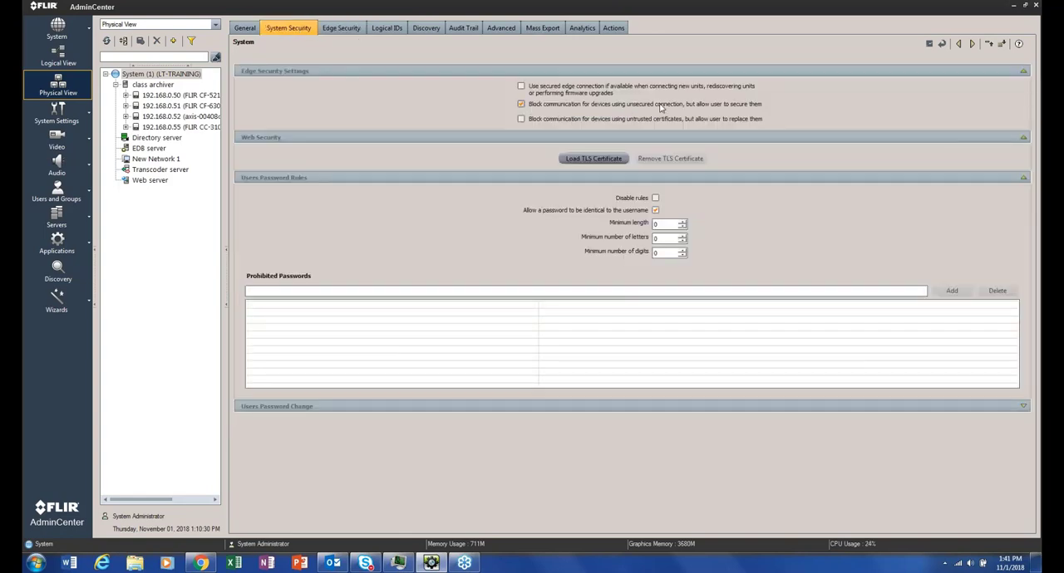
{"action": "left_click", "coordinate": [521, 118]}
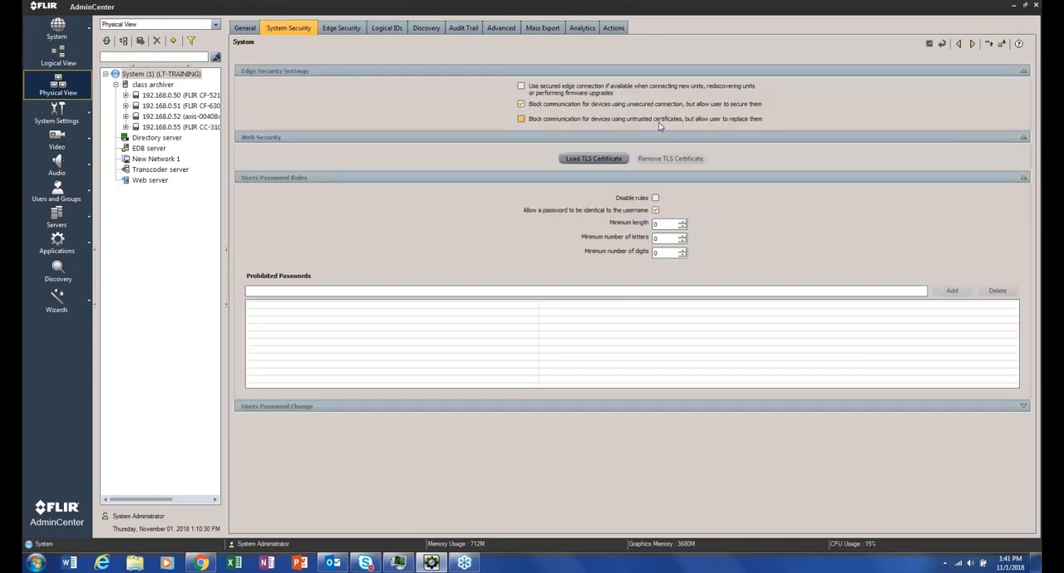
{"action": "left_click", "coordinate": [521, 103]}
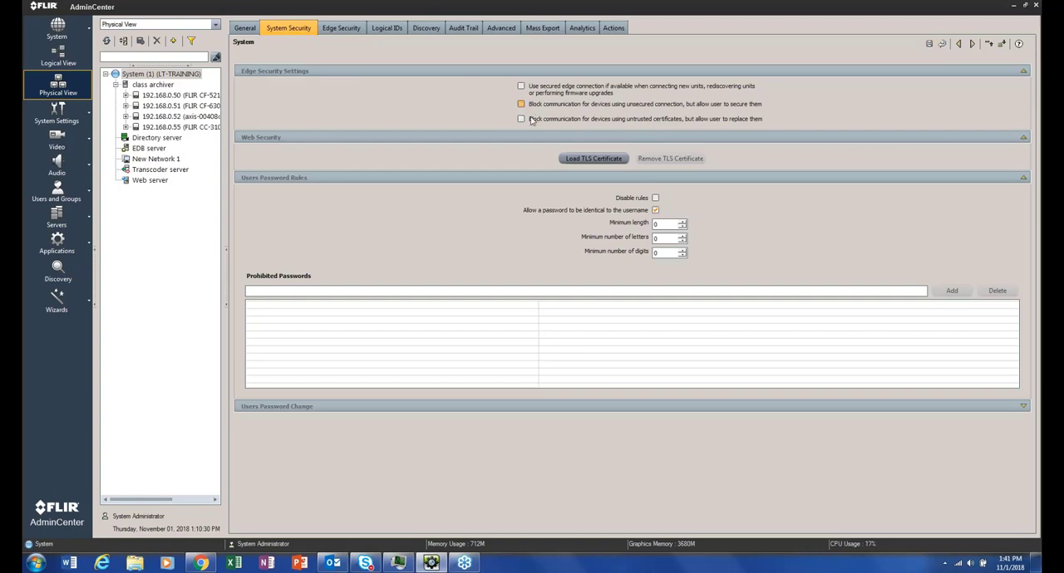
{"action": "left_click", "coordinate": [522, 103]}
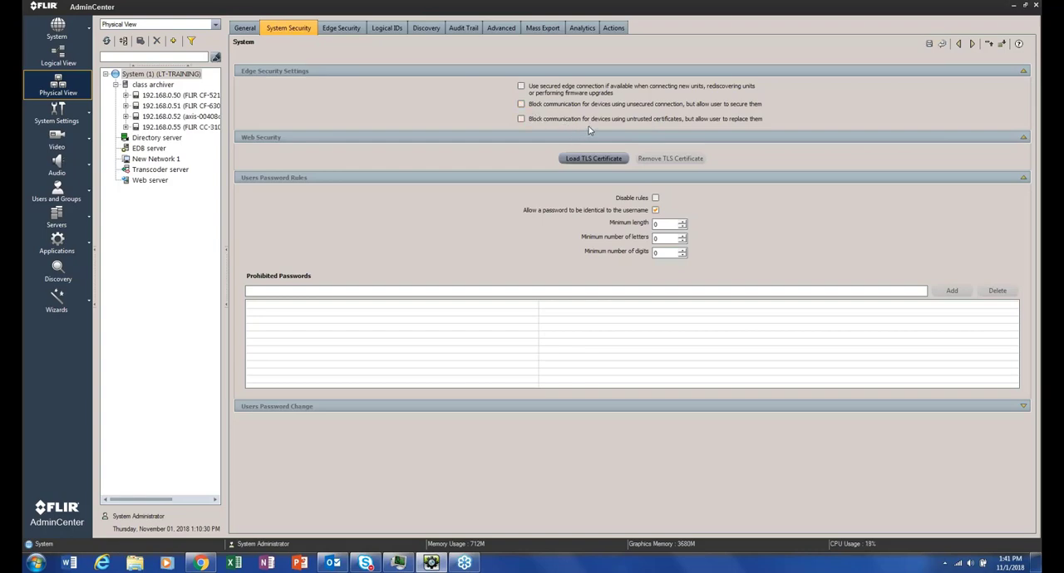
{"action": "mouse_move", "coordinate": [656, 130]}
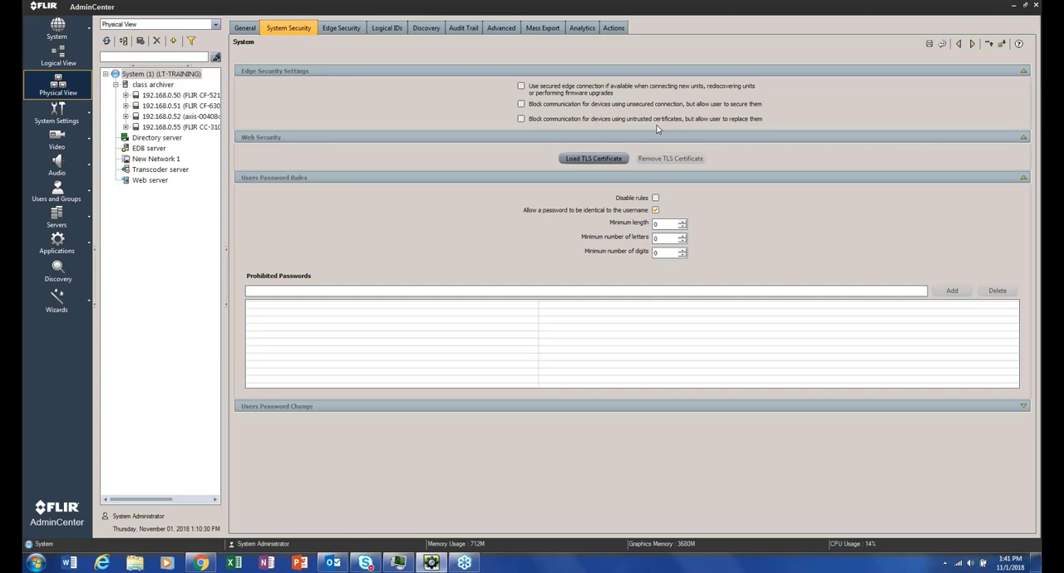
{"action": "mouse_move", "coordinate": [339, 44]}
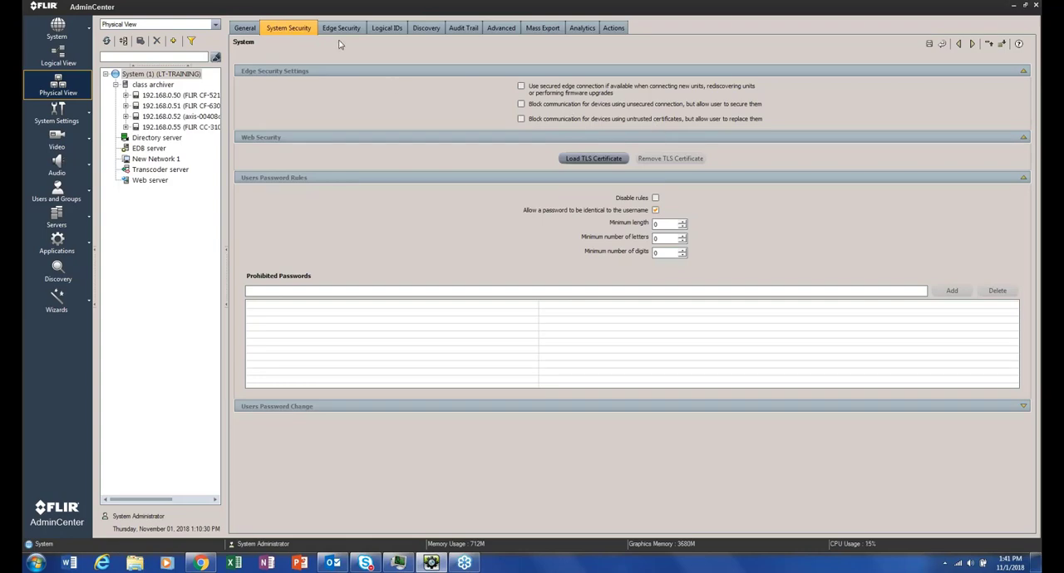
- Reopen the Edge Security list with its Secured and Default Password Changed columns
{"action": "left_click", "coordinate": [341, 27]}
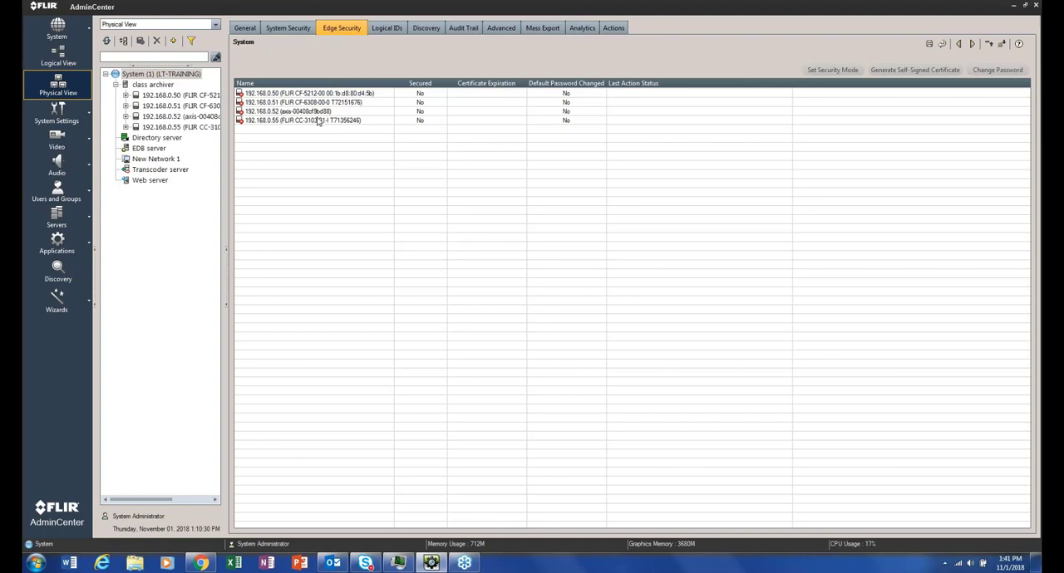
{"action": "mouse_move", "coordinate": [430, 125]}
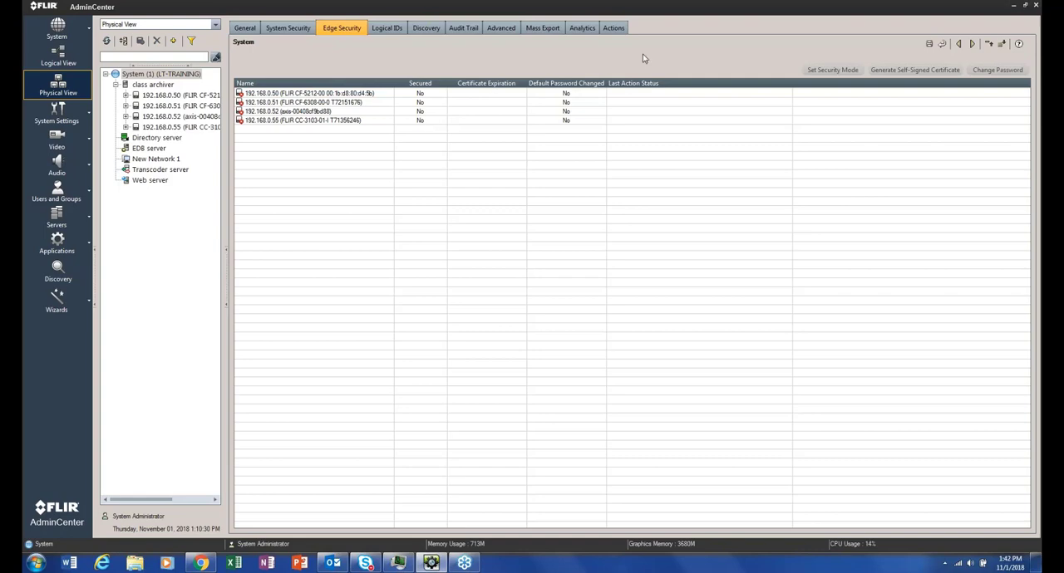
{"action": "left_click", "coordinate": [288, 28]}
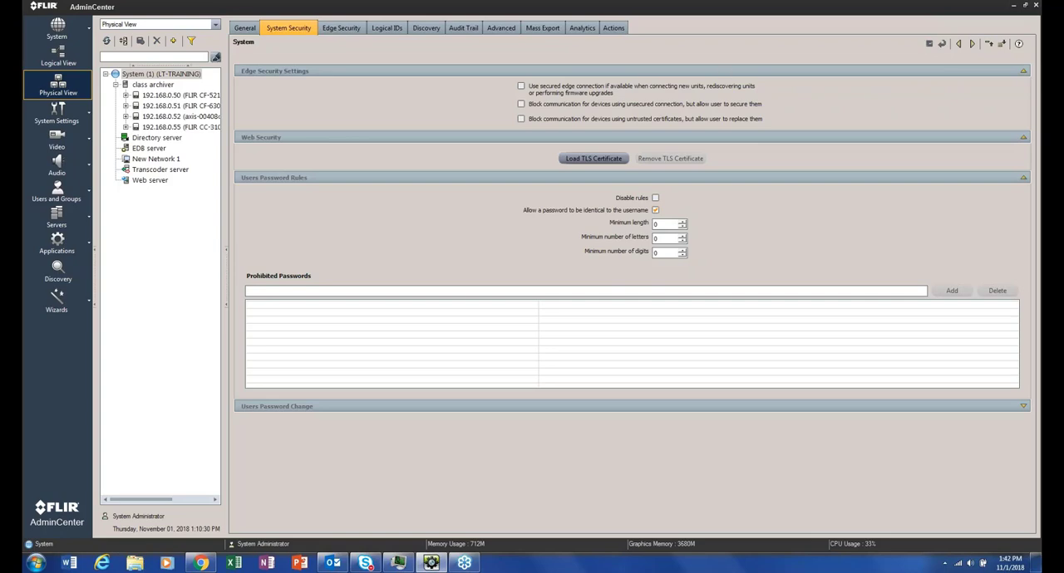
{"action": "left_click", "coordinate": [341, 27]}
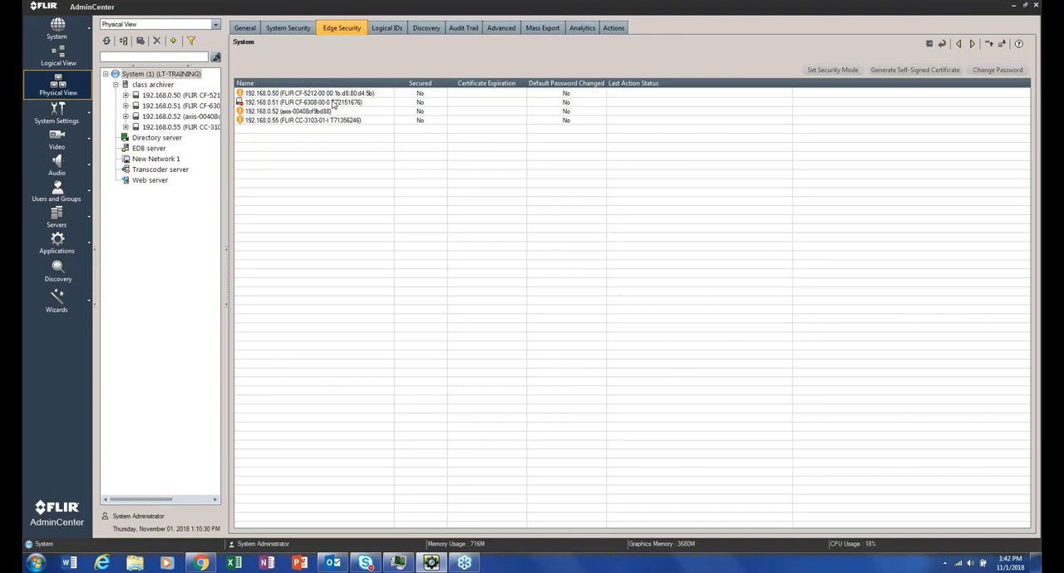
- View warning details for cameras 192.168.0.51 and 192.168.0.55
{"action": "left_click", "coordinate": [308, 101]}
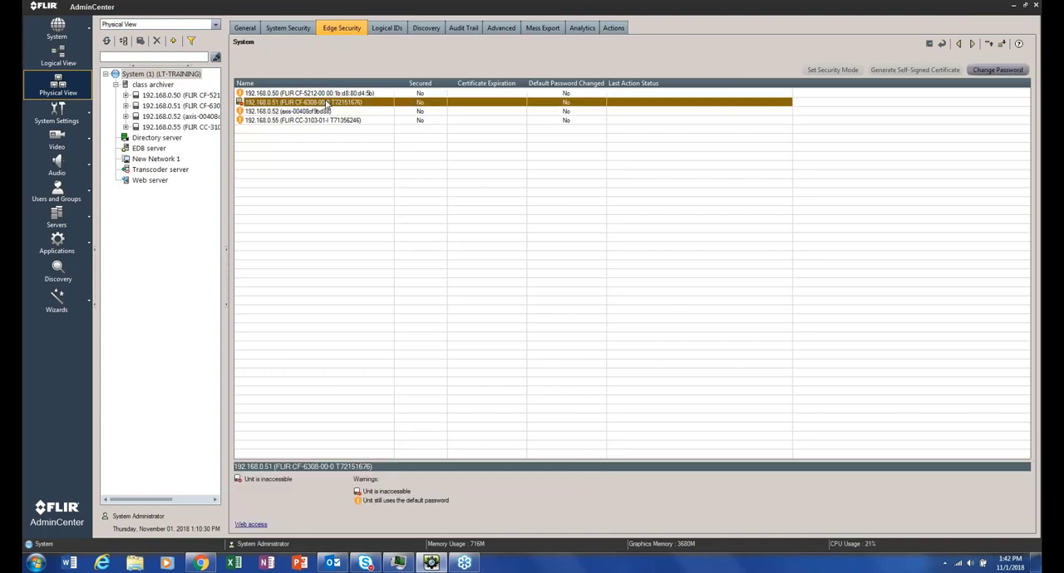
{"action": "mouse_move", "coordinate": [349, 430]}
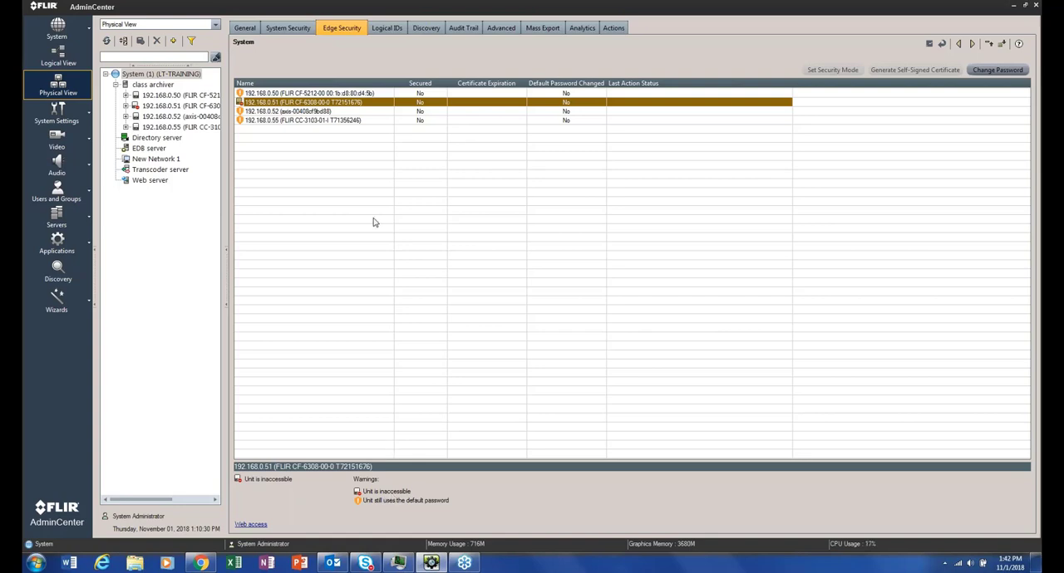
{"action": "mouse_move", "coordinate": [341, 130]}
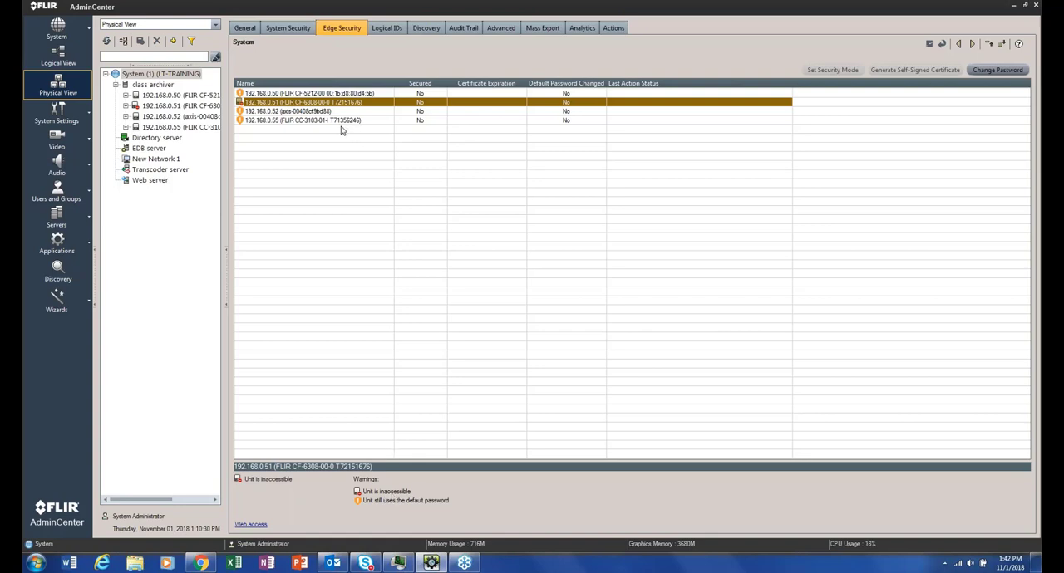
{"action": "left_click", "coordinate": [304, 121]}
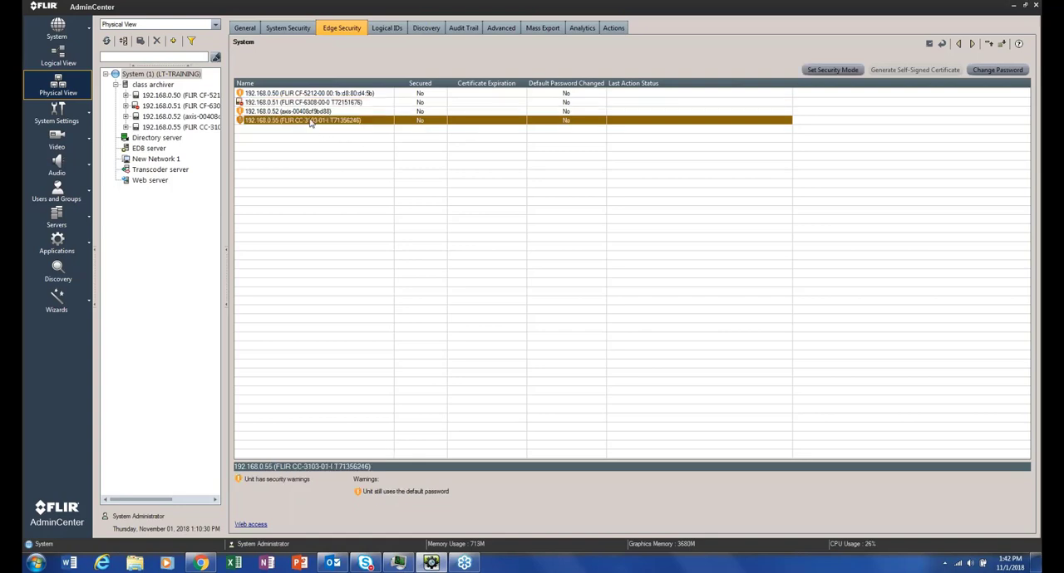
{"action": "mouse_move", "coordinate": [422, 129]}
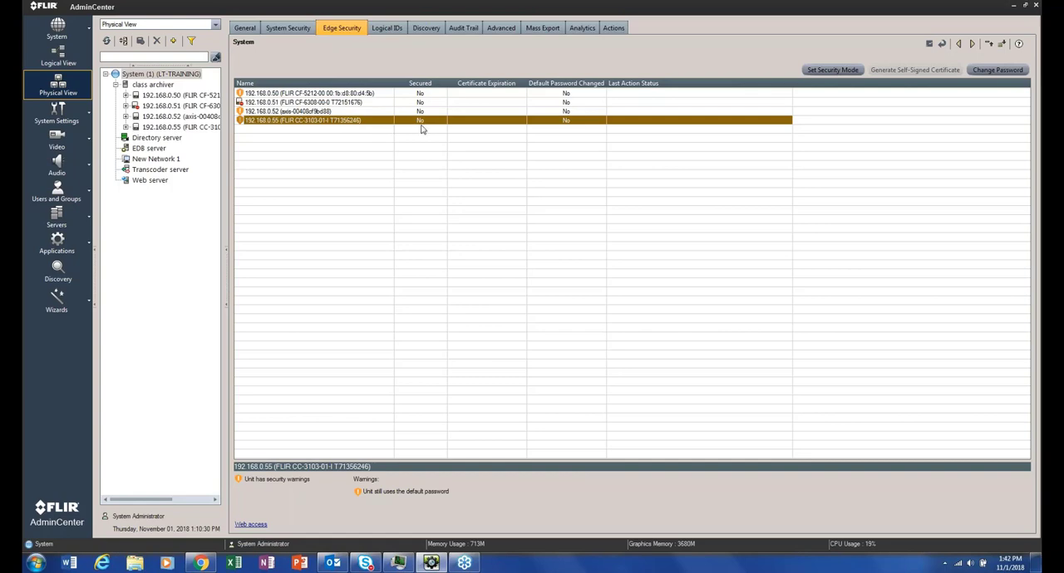
{"action": "mouse_move", "coordinate": [537, 110]}
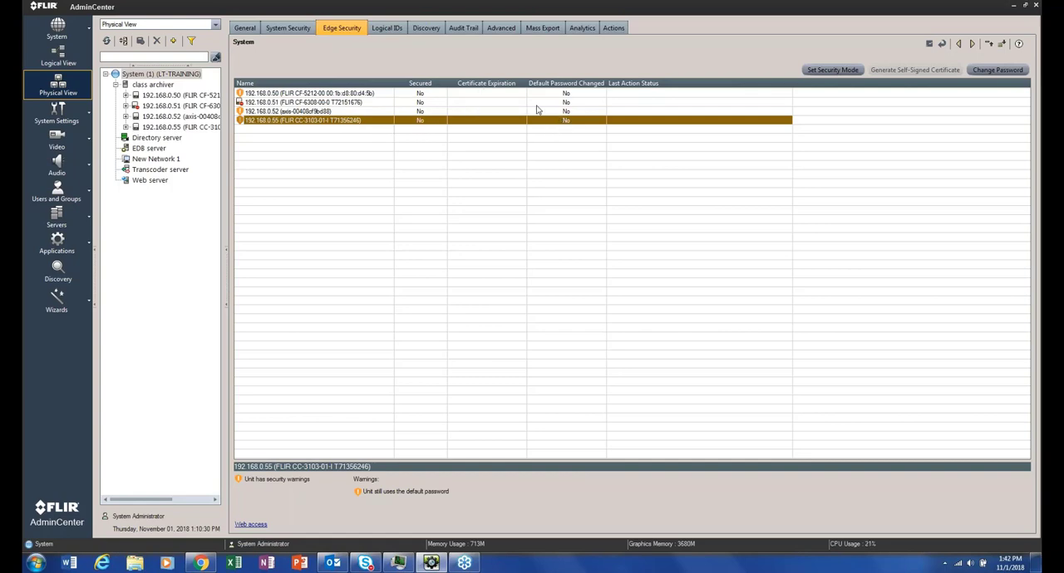
{"action": "mouse_move", "coordinate": [326, 138]}
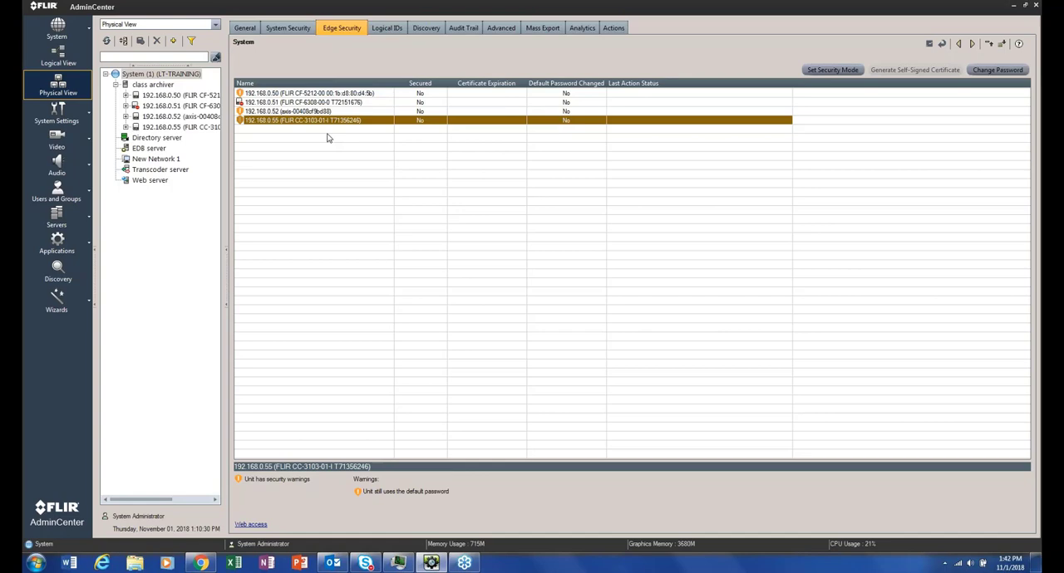
{"action": "mouse_move", "coordinate": [315, 124]}
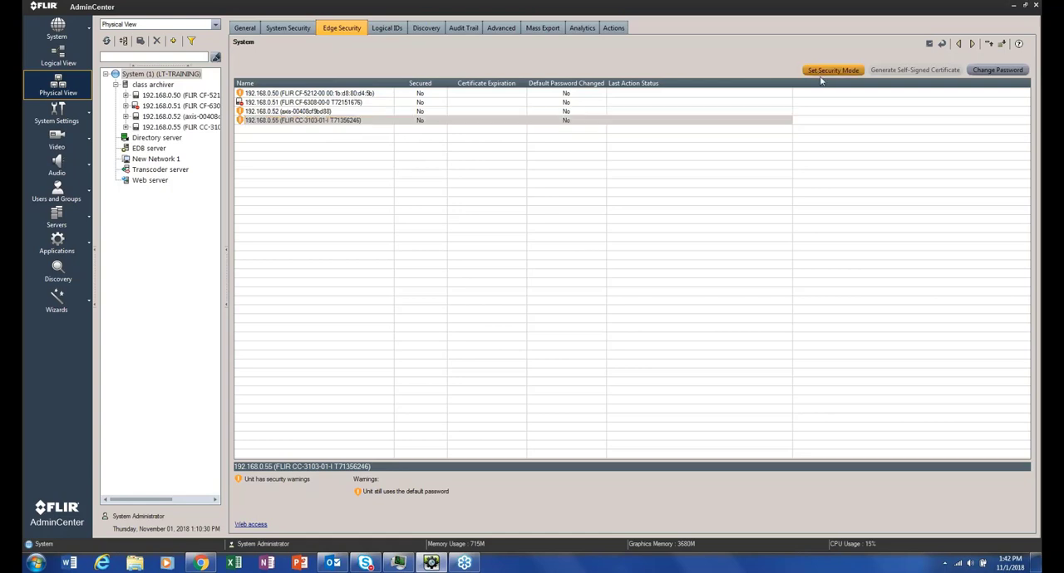
{"action": "left_click", "coordinate": [832, 69]}
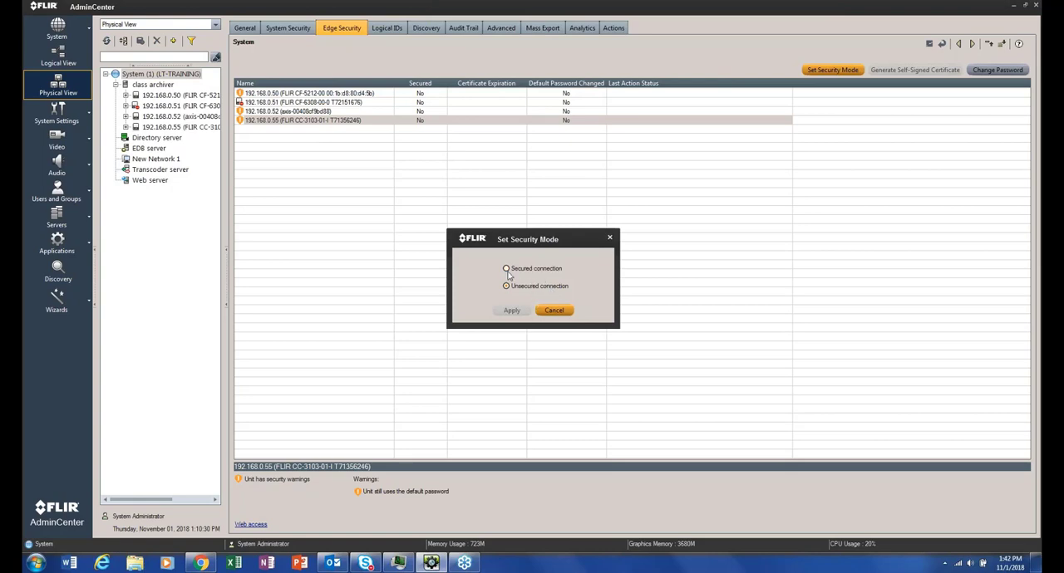
{"action": "left_click", "coordinate": [506, 269]}
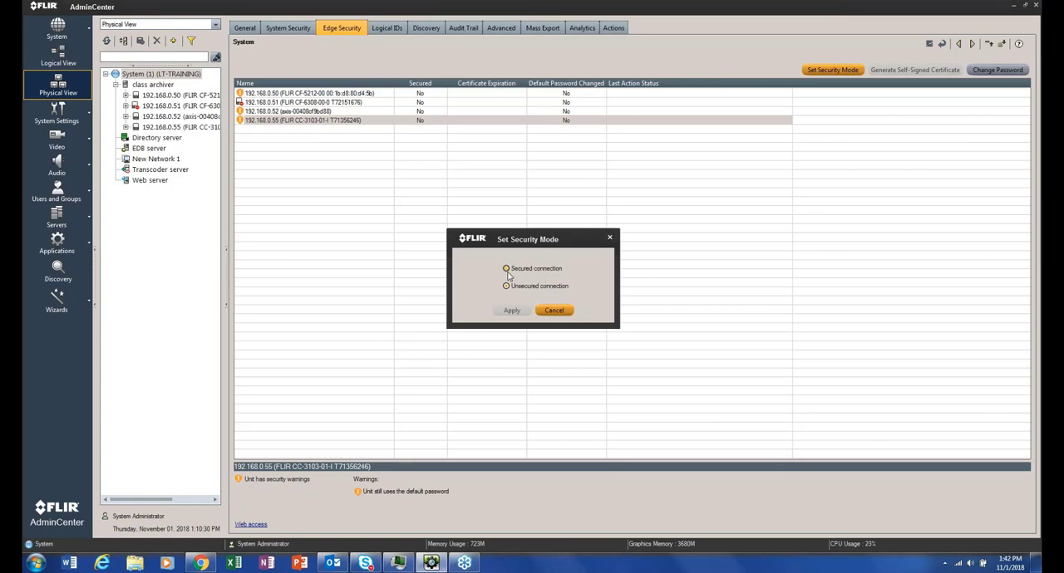
{"action": "left_click", "coordinate": [505, 268]}
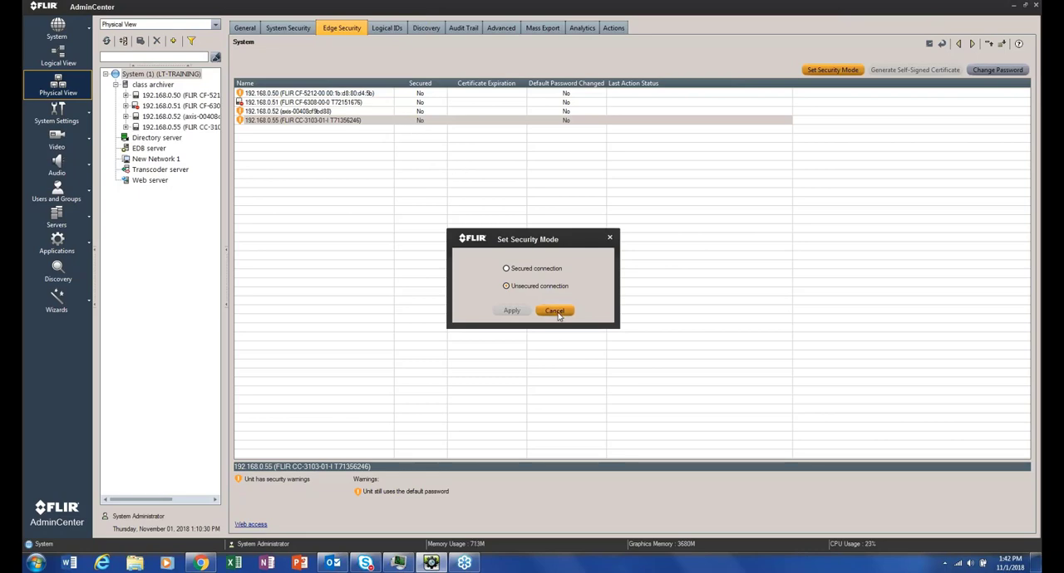
{"action": "left_click", "coordinate": [553, 311]}
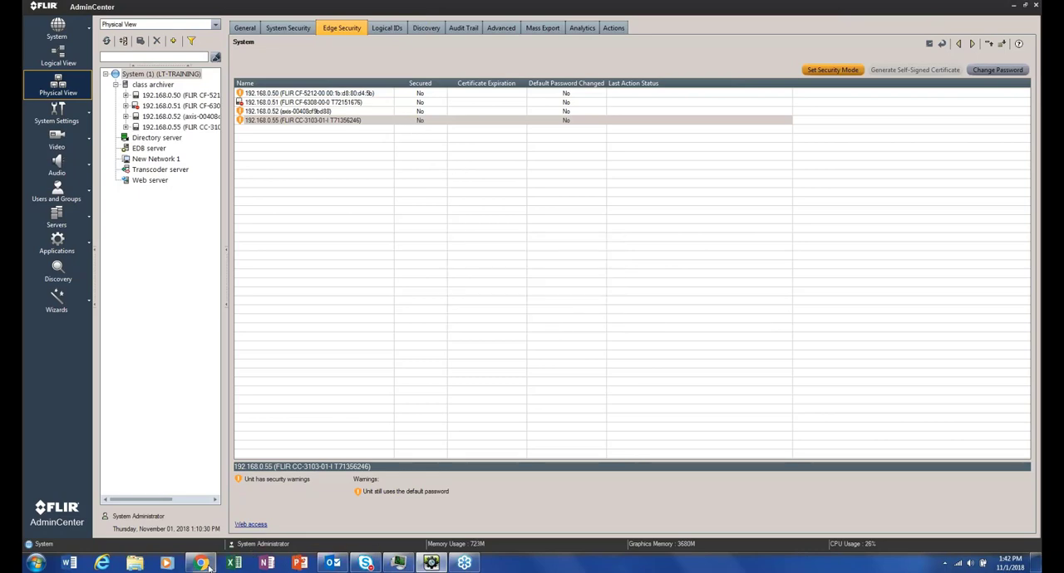
- Open camera 192.168.0.55's web interface and its Network SSL certificate page
{"action": "left_click", "coordinate": [251, 525]}
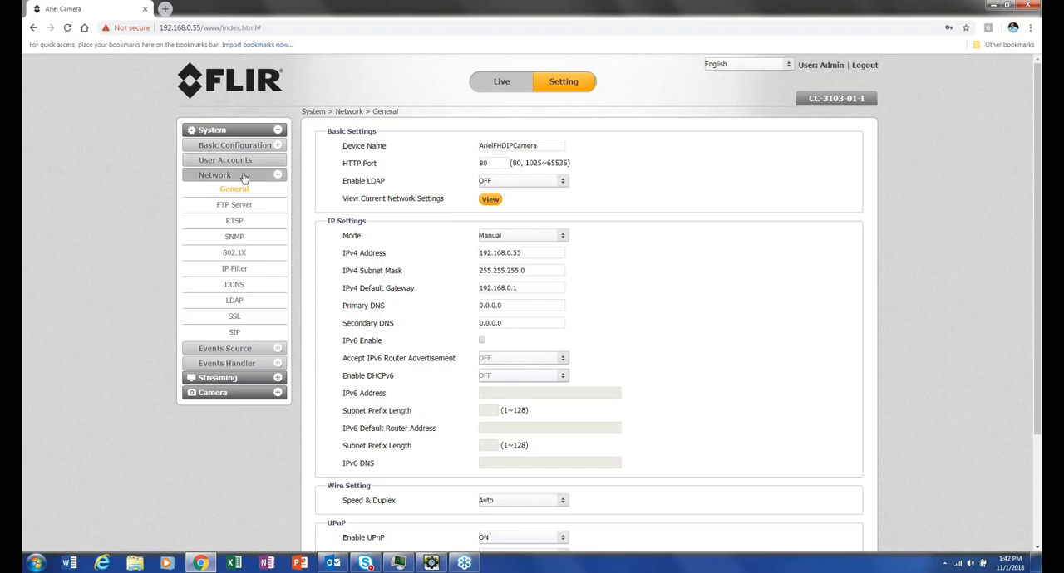
{"action": "mouse_move", "coordinate": [247, 163]}
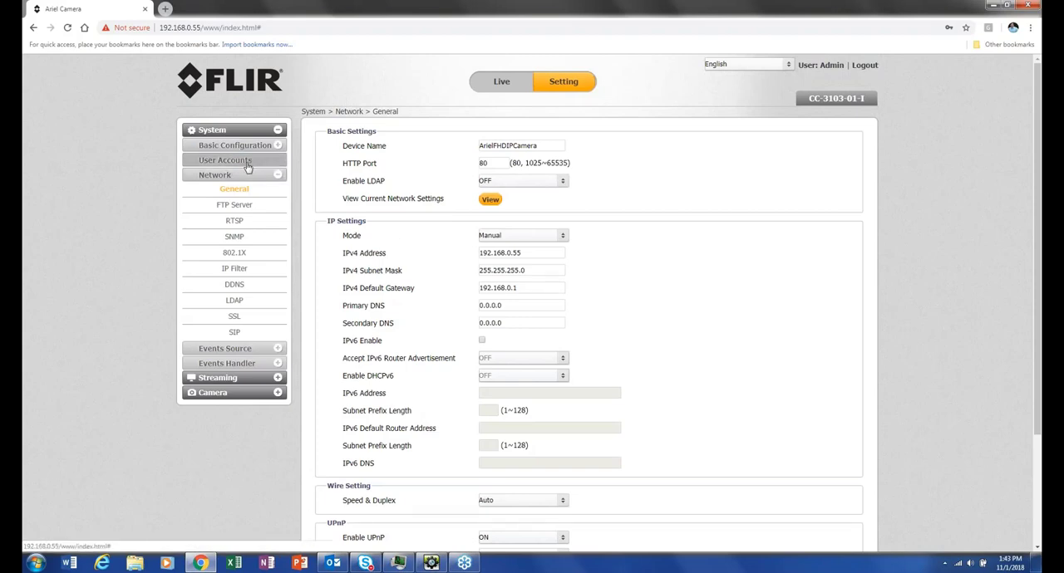
{"action": "mouse_move", "coordinate": [521, 124]}
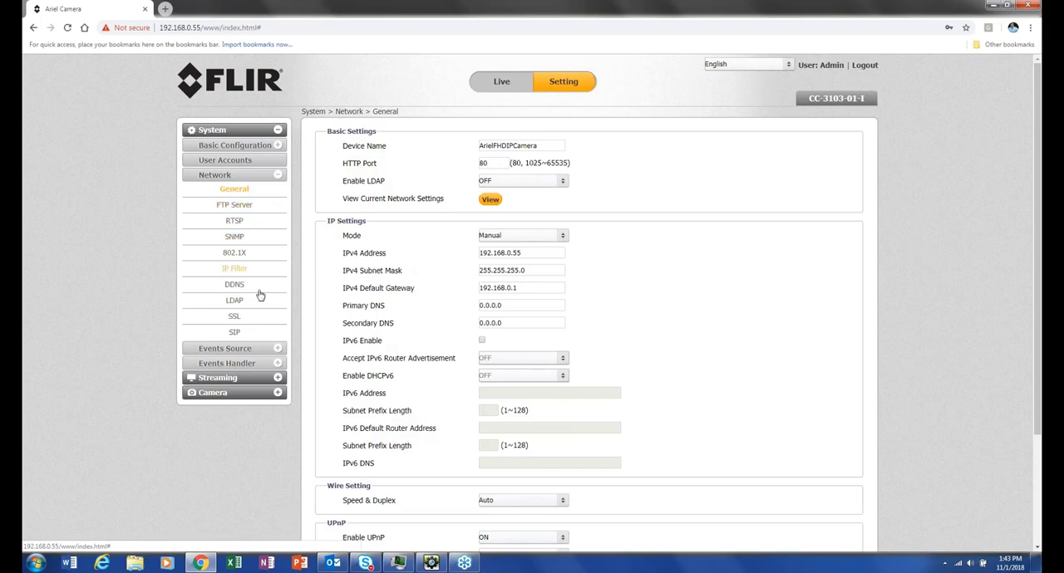
{"action": "scroll", "scroll_direction": "down", "scroll_amount": 3}
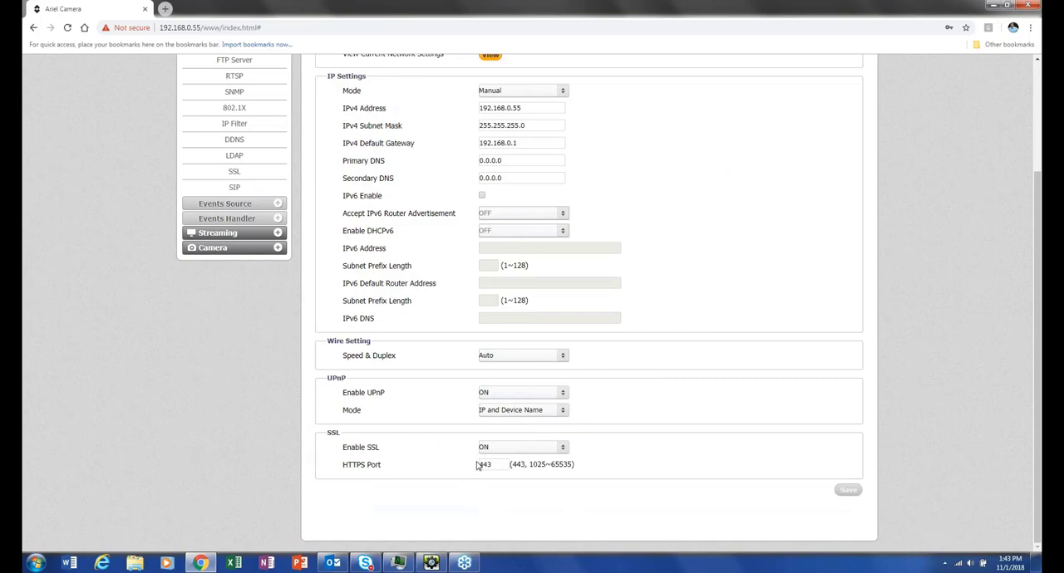
{"action": "mouse_move", "coordinate": [464, 468]}
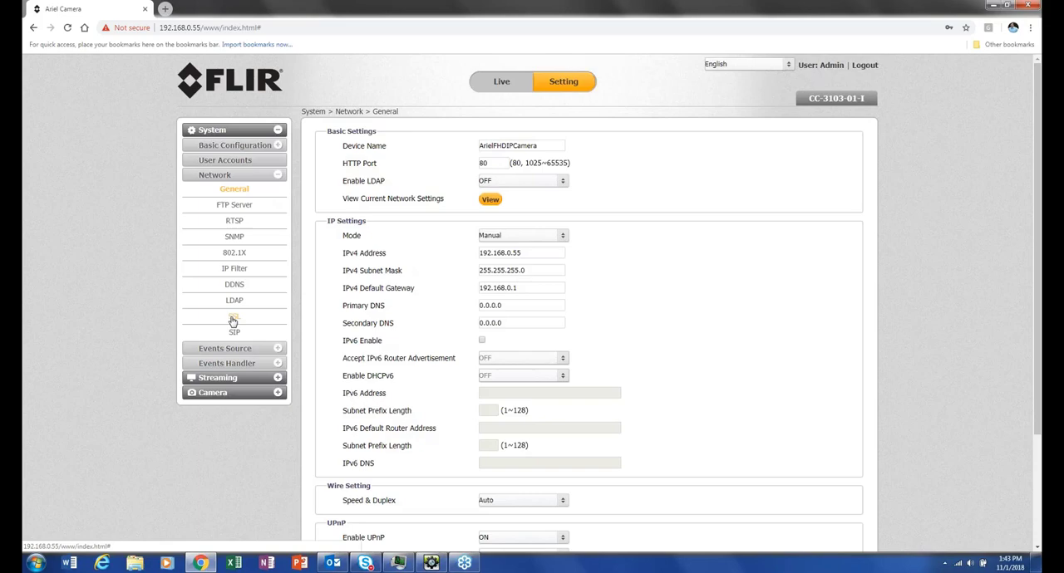
{"action": "left_click", "coordinate": [234, 326]}
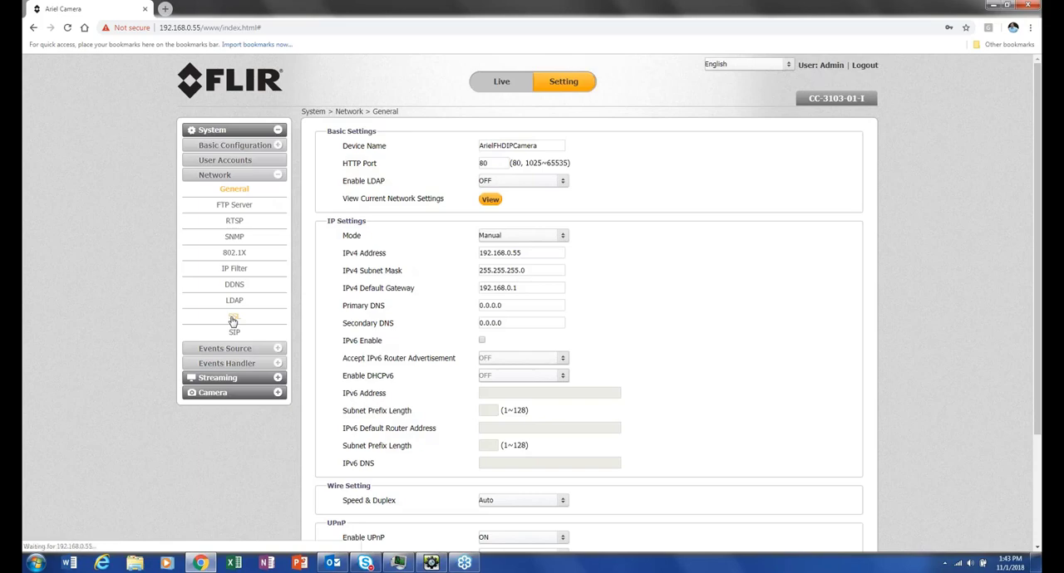
{"action": "left_click", "coordinate": [233, 316]}
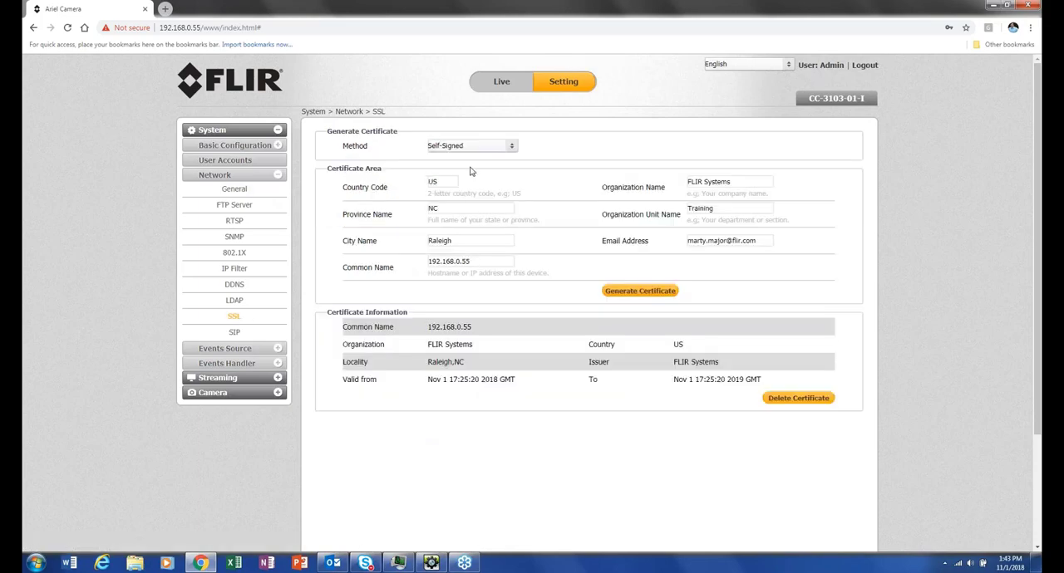
{"action": "left_click", "coordinate": [472, 146]}
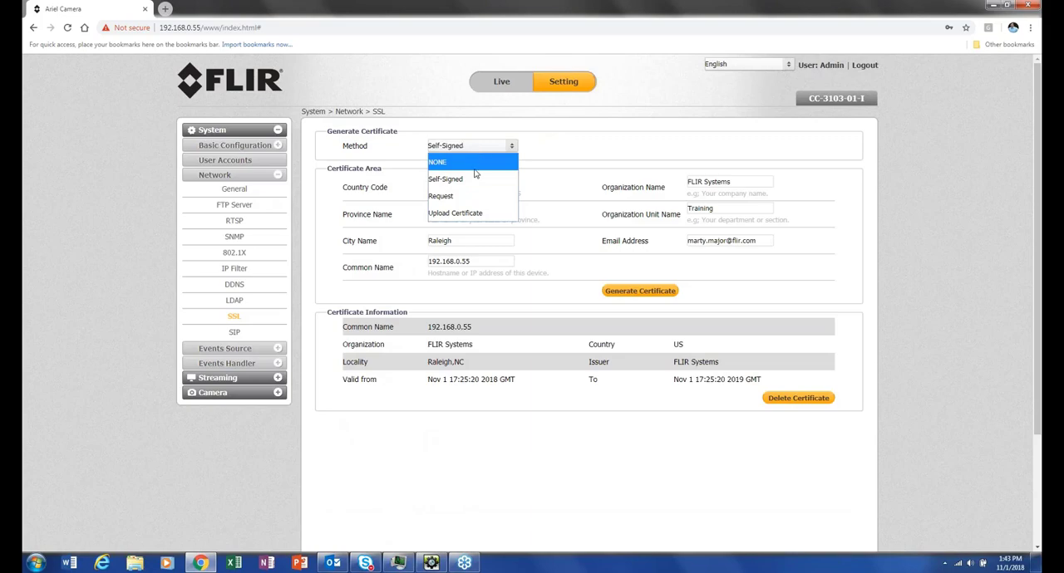
{"action": "mouse_move", "coordinate": [447, 179]}
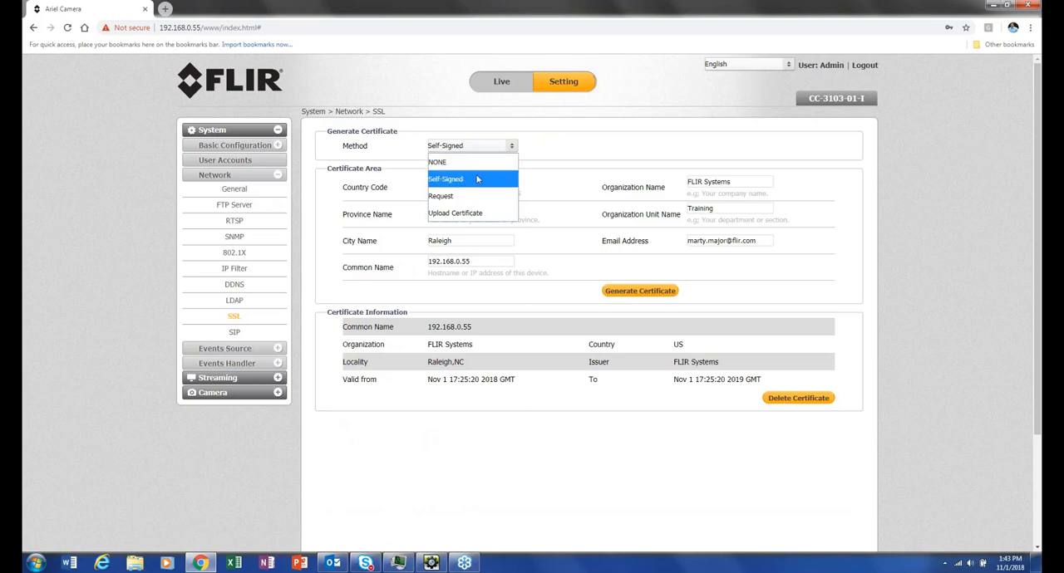
{"action": "left_click", "coordinate": [445, 179]}
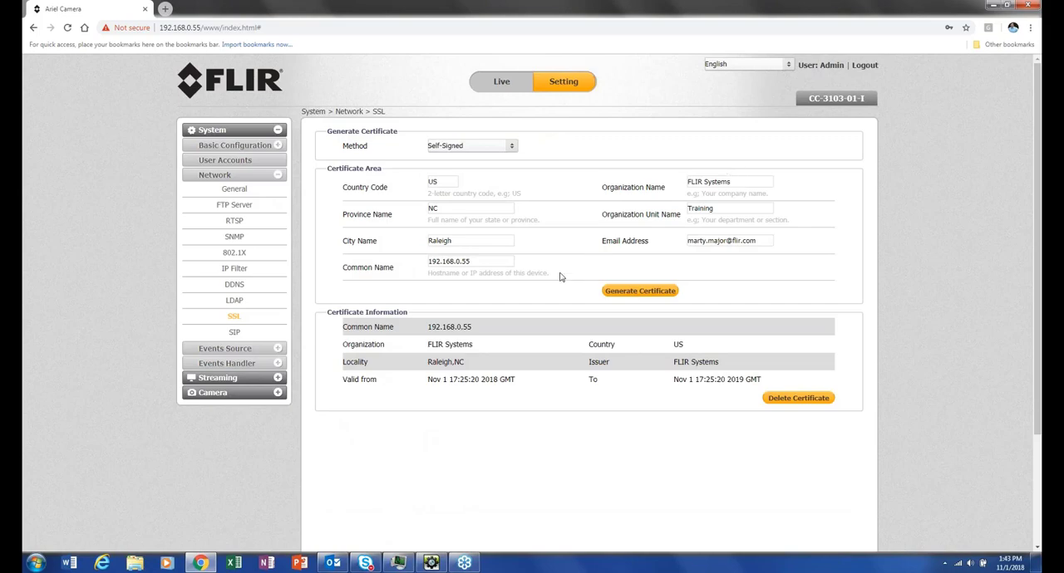
{"action": "mouse_move", "coordinate": [592, 269]}
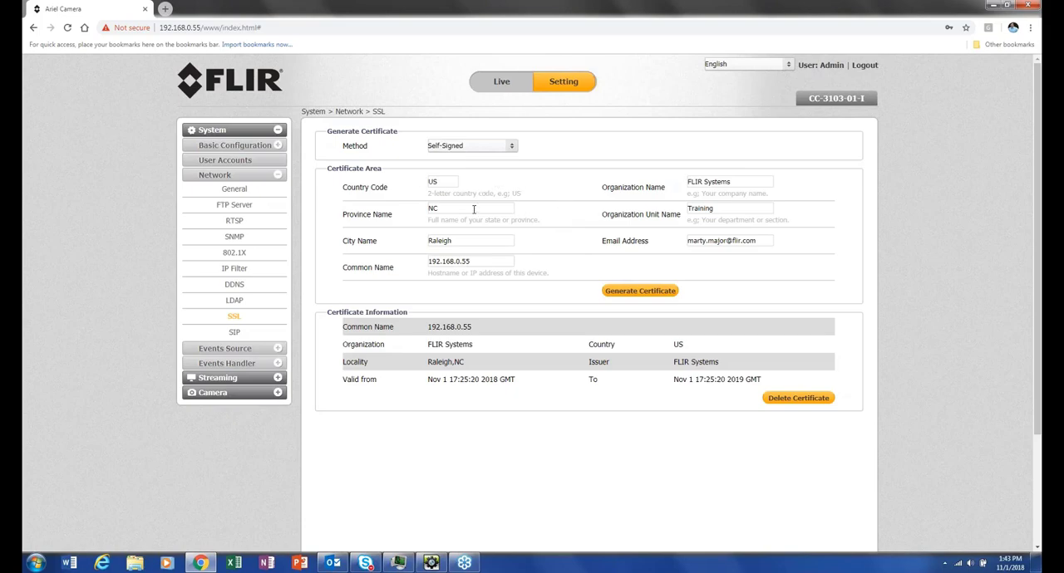
{"action": "mouse_move", "coordinate": [477, 230]}
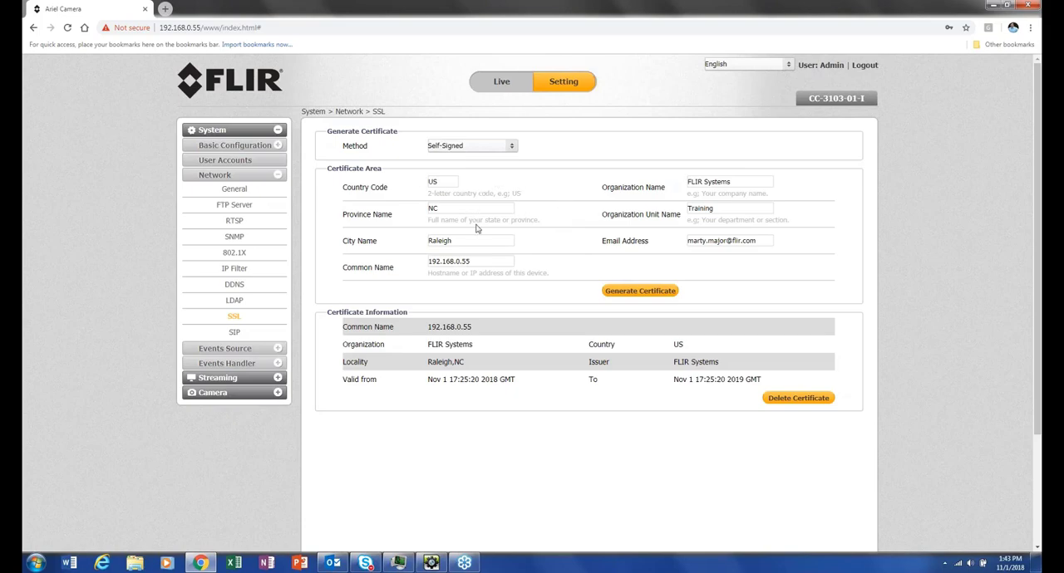
{"action": "mouse_move", "coordinate": [480, 253]}
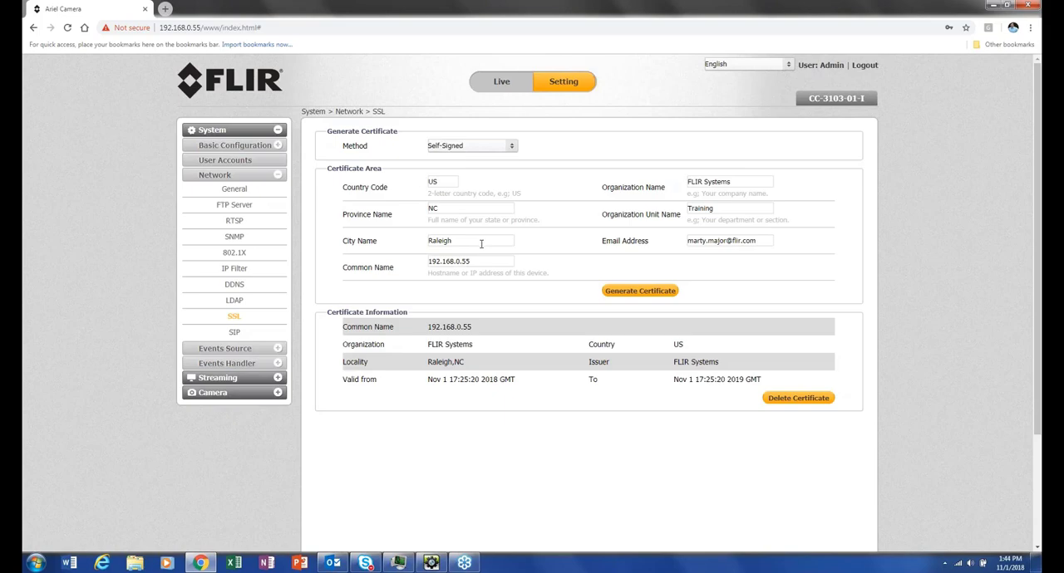
{"action": "mouse_move", "coordinate": [582, 291]}
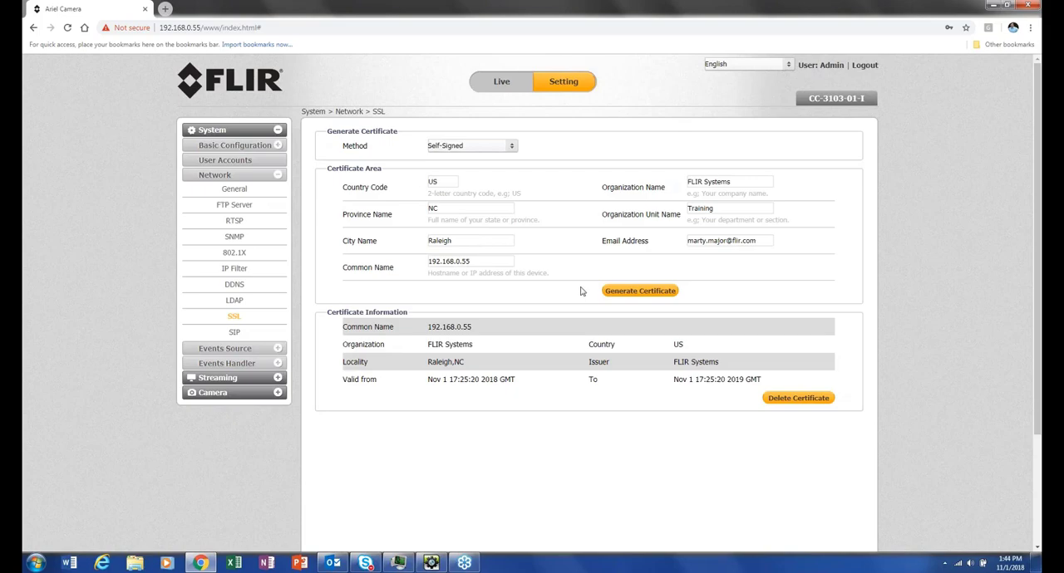
{"action": "mouse_move", "coordinate": [266, 208]}
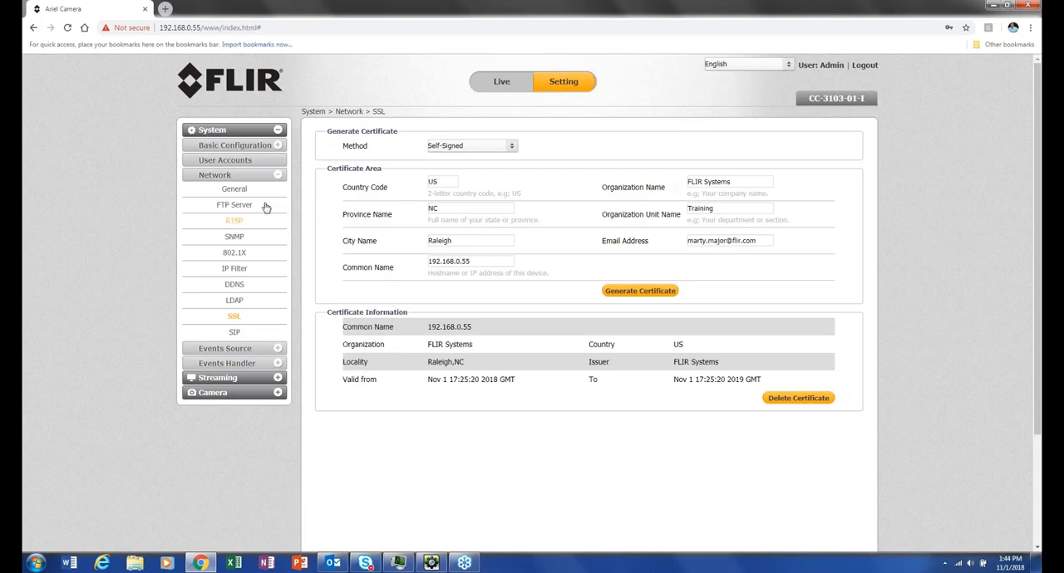
- Set camera 192.168.0.55 to Secured connection mode, certificate expiring 1-Nov-2019
{"action": "left_click", "coordinate": [234, 189]}
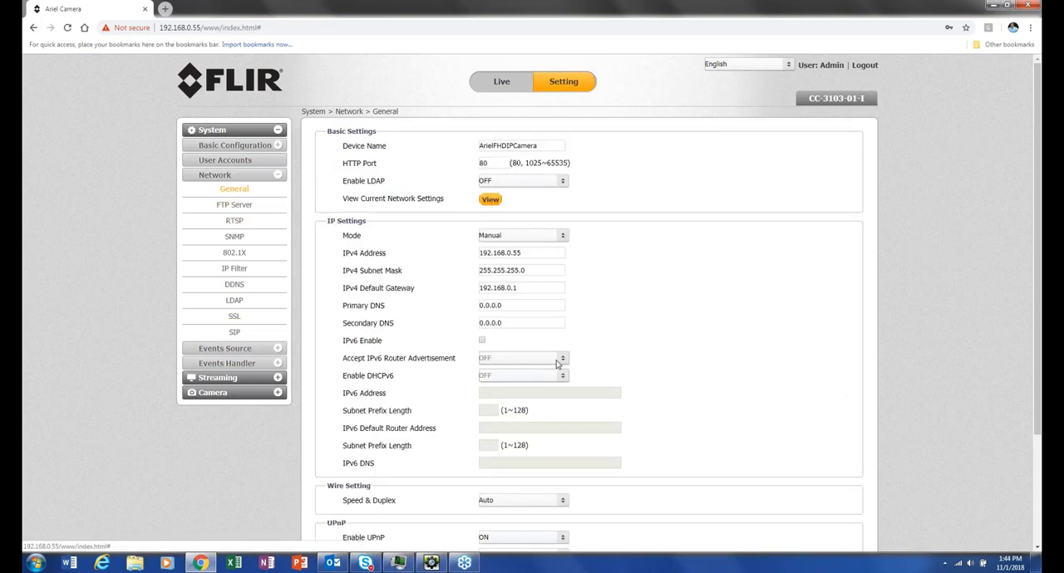
{"action": "scroll", "scroll_direction": "down", "scroll_amount": 3}
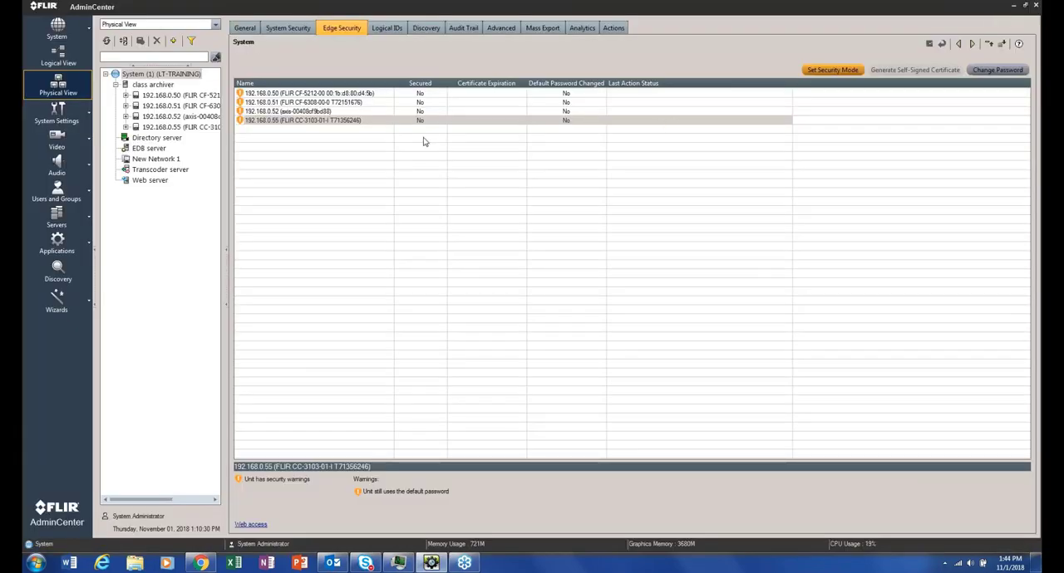
{"action": "mouse_move", "coordinate": [410, 128]}
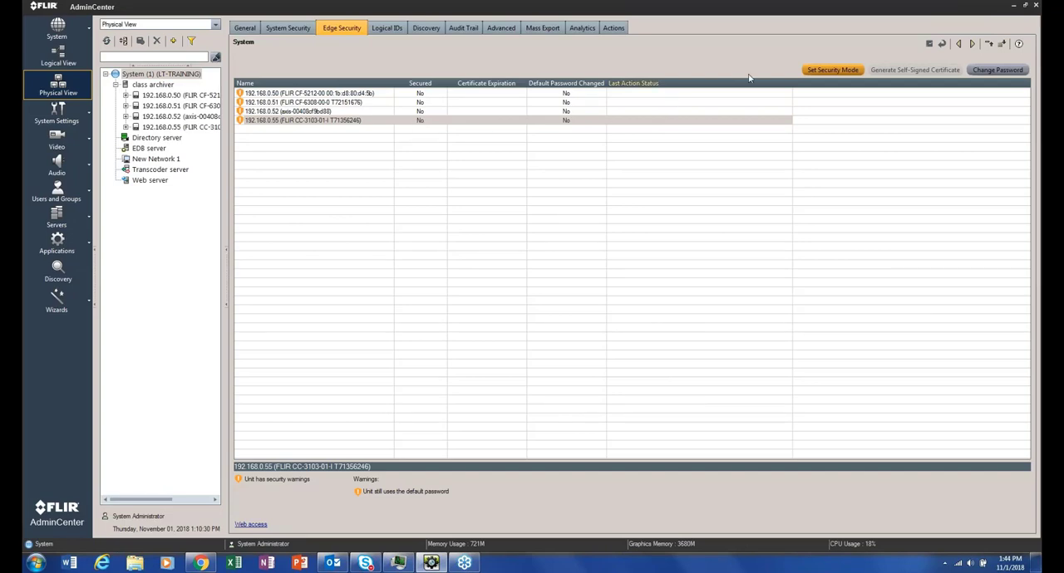
{"action": "left_click", "coordinate": [832, 70]}
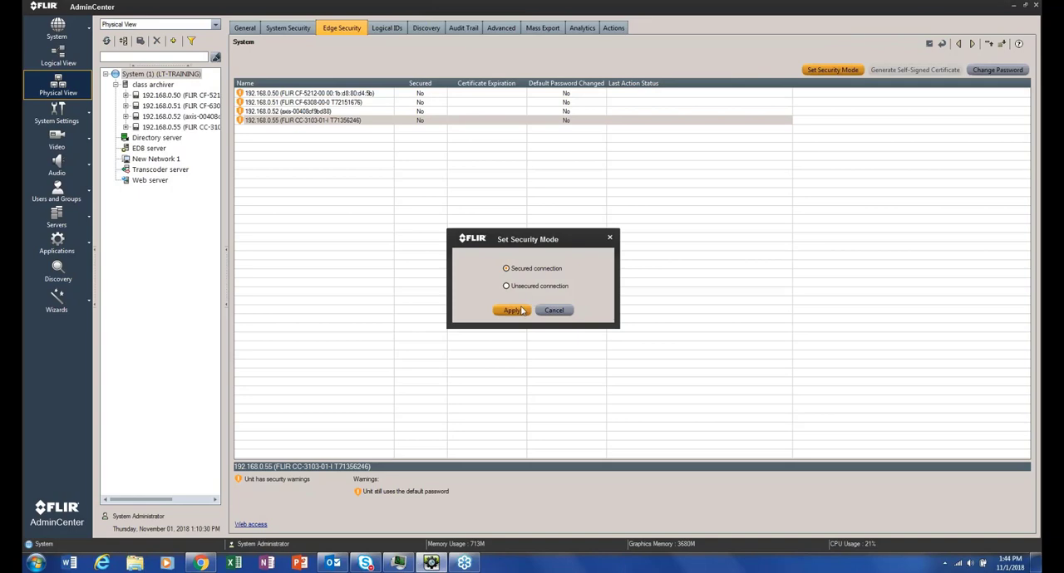
{"action": "left_click", "coordinate": [512, 310]}
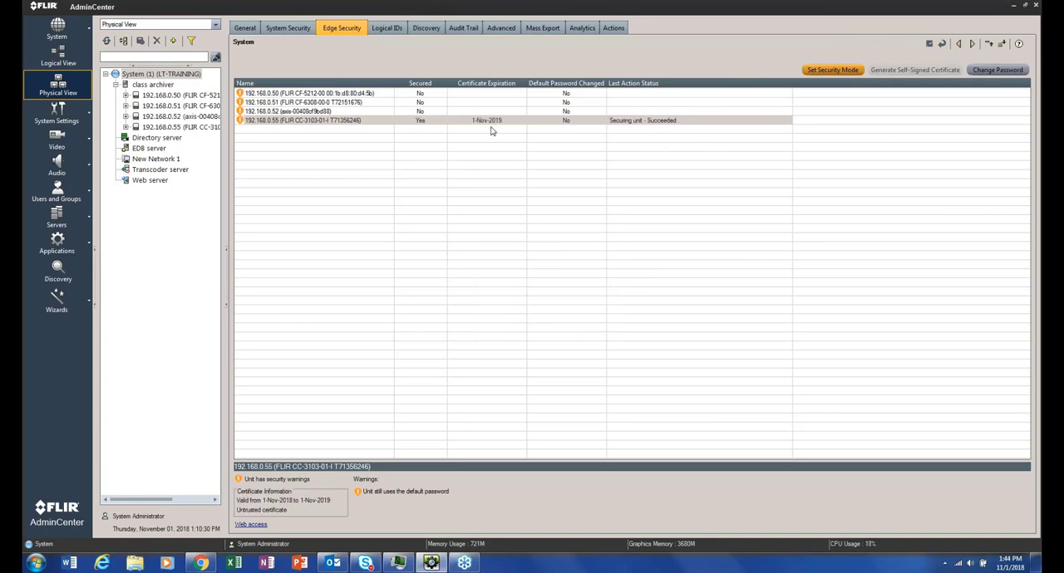
{"action": "mouse_move", "coordinate": [429, 126]}
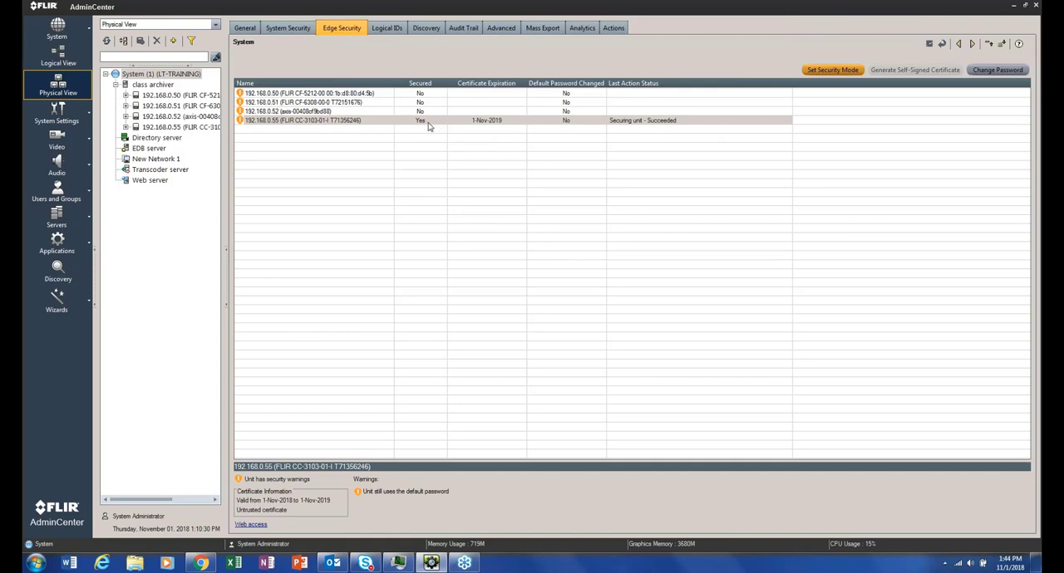
{"action": "mouse_move", "coordinate": [434, 126]}
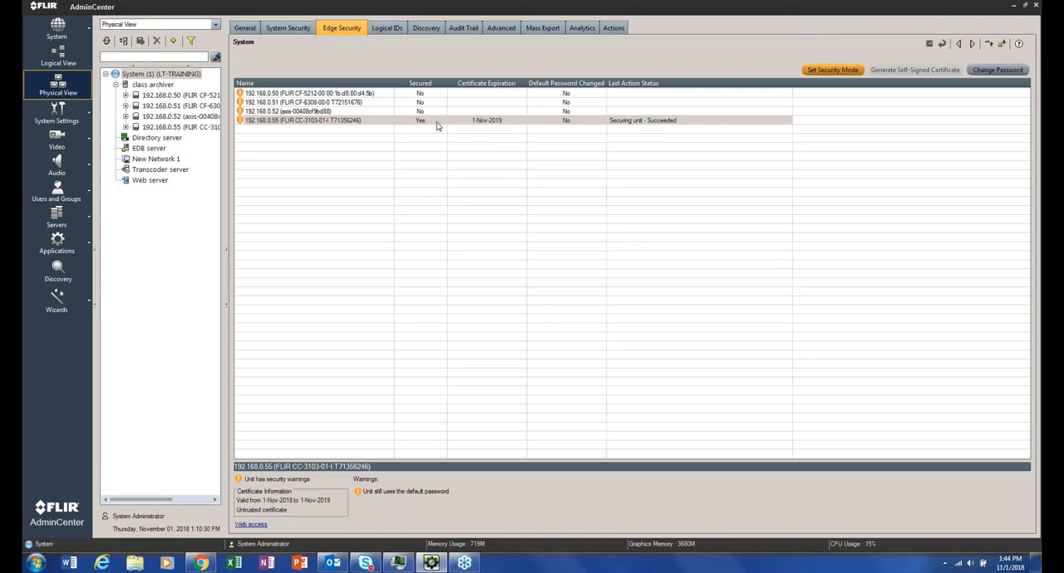
{"action": "mouse_move", "coordinate": [572, 112]}
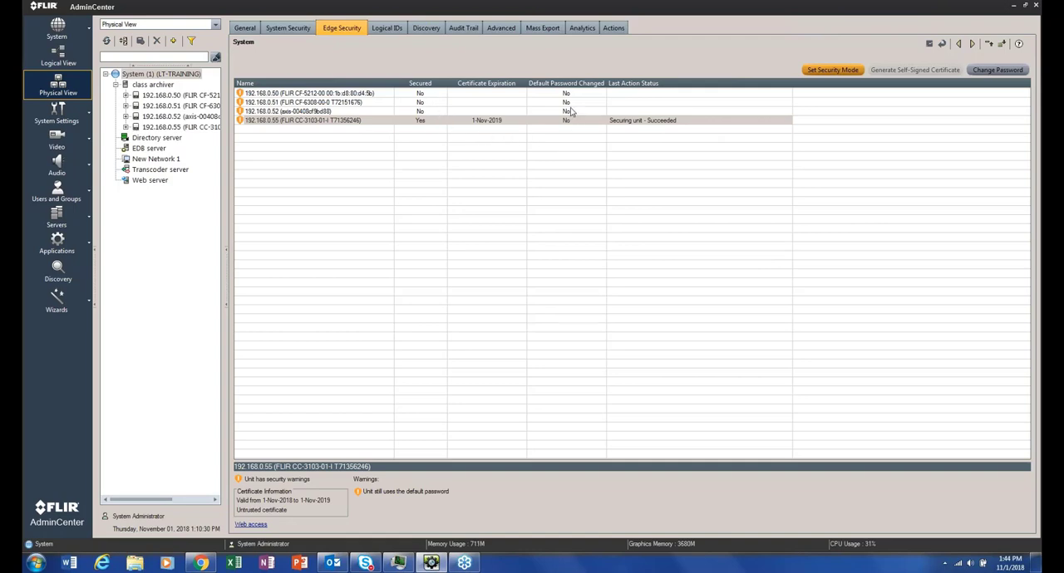
{"action": "mouse_move", "coordinate": [577, 128]}
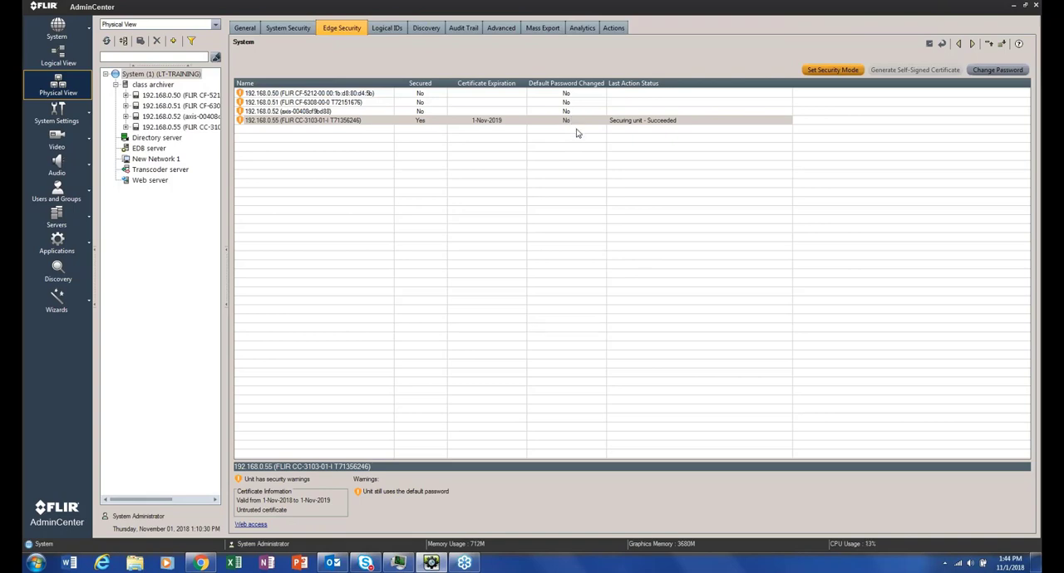
{"action": "mouse_move", "coordinate": [376, 503]}
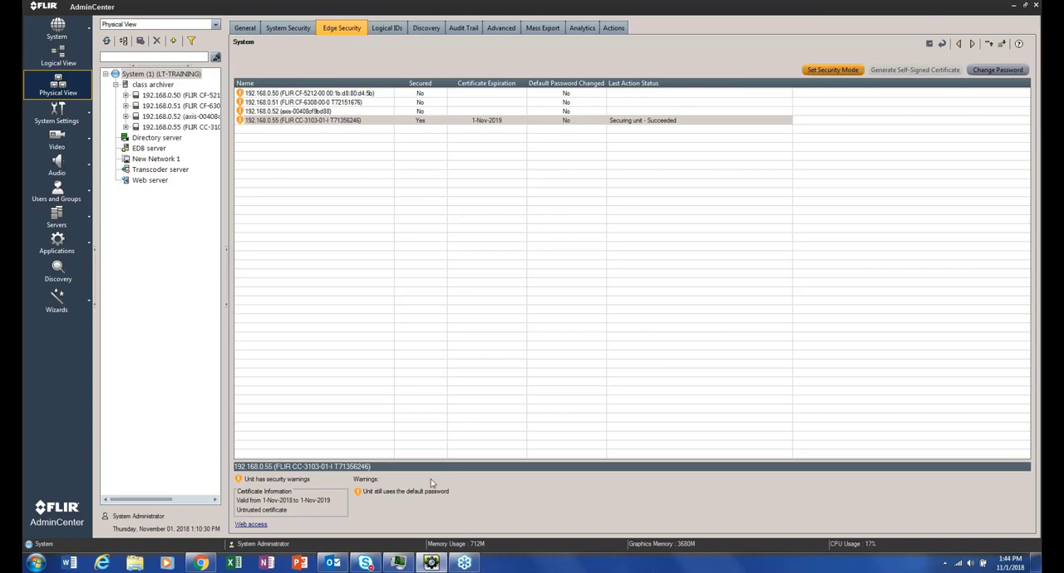
{"action": "mouse_move", "coordinate": [584, 129]}
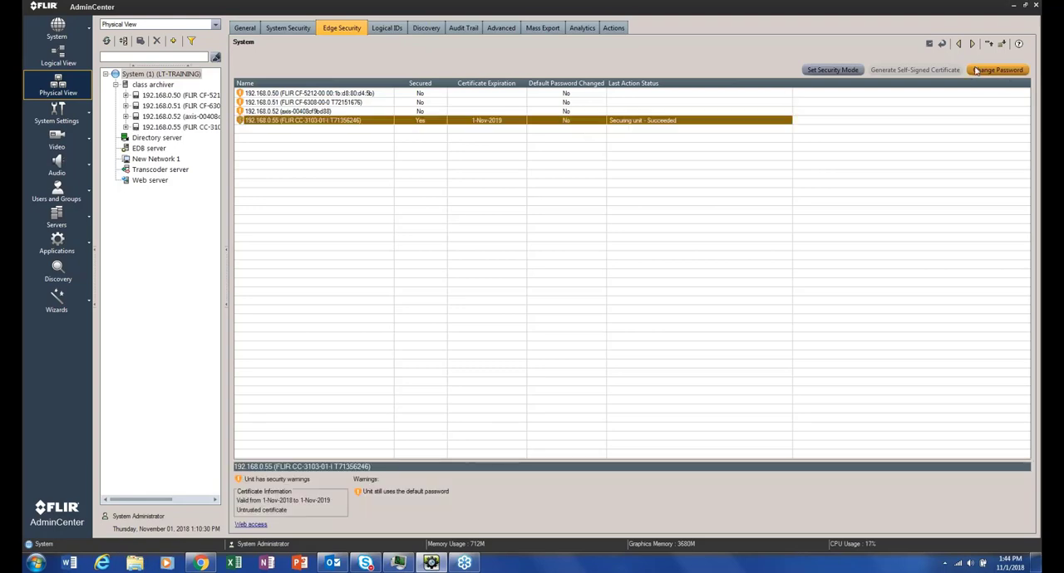
- Replace camera 192.168.0.55's default password with a new, confirmed password
{"action": "left_click", "coordinate": [996, 70]}
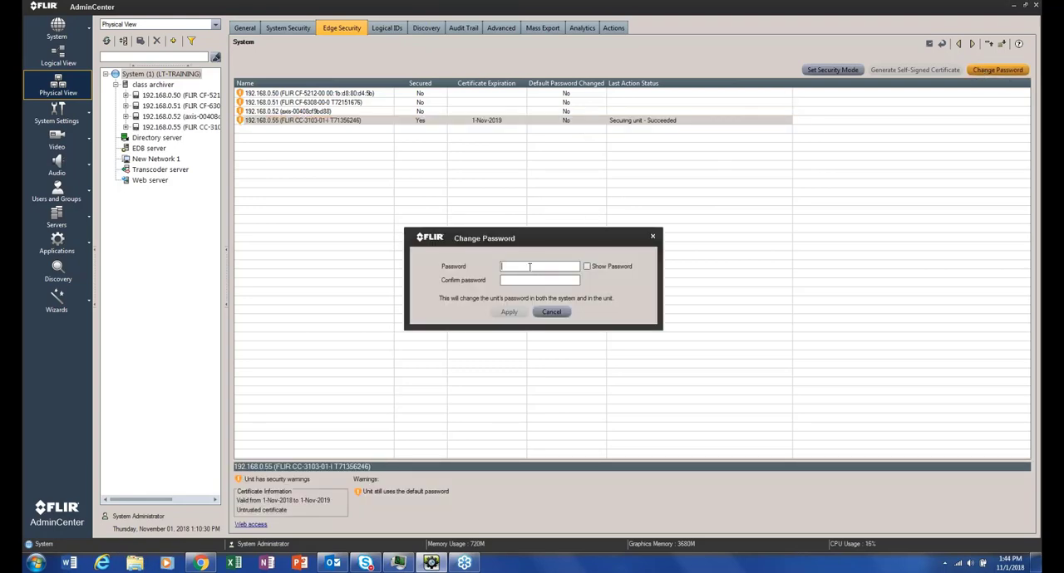
{"action": "type", "text": "password"}
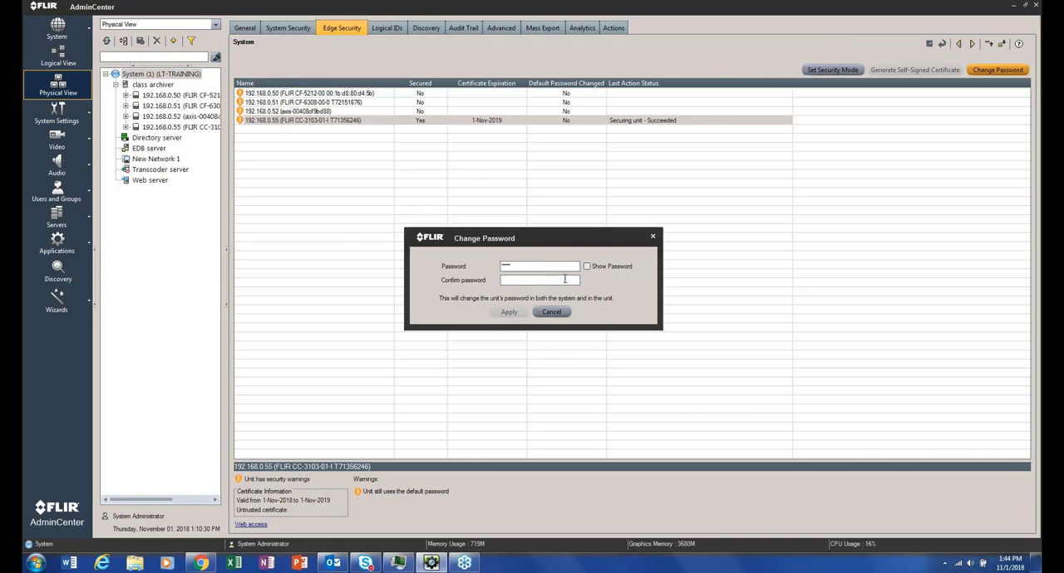
{"action": "mouse_move", "coordinate": [558, 284]}
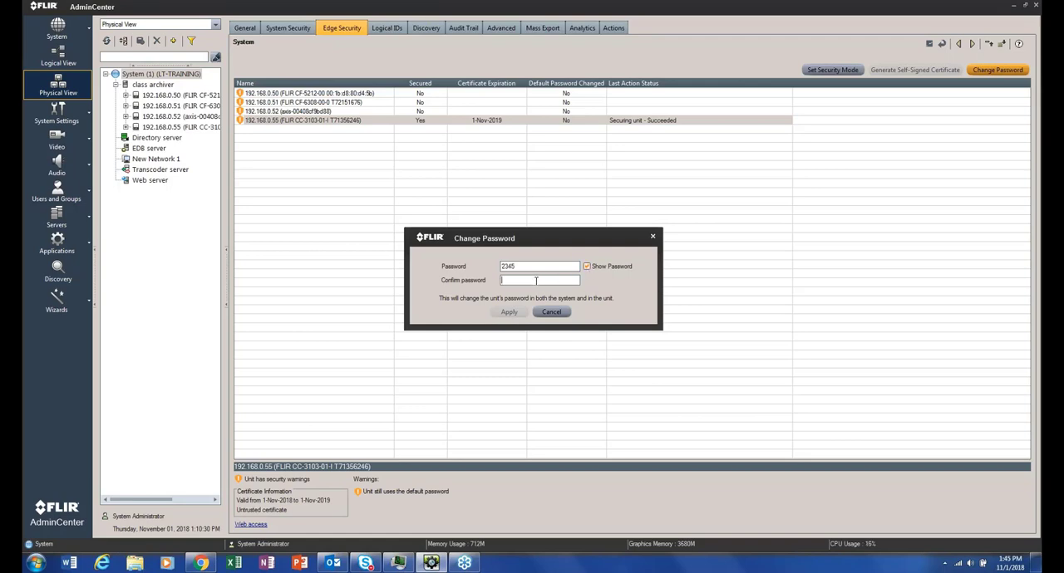
{"action": "type", "text": "2345"}
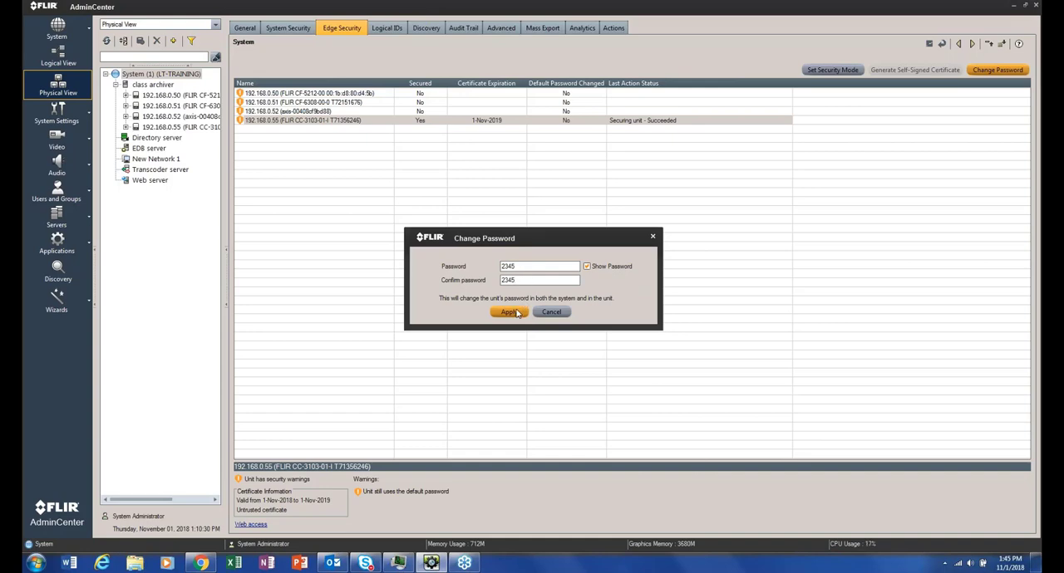
{"action": "left_click", "coordinate": [508, 312]}
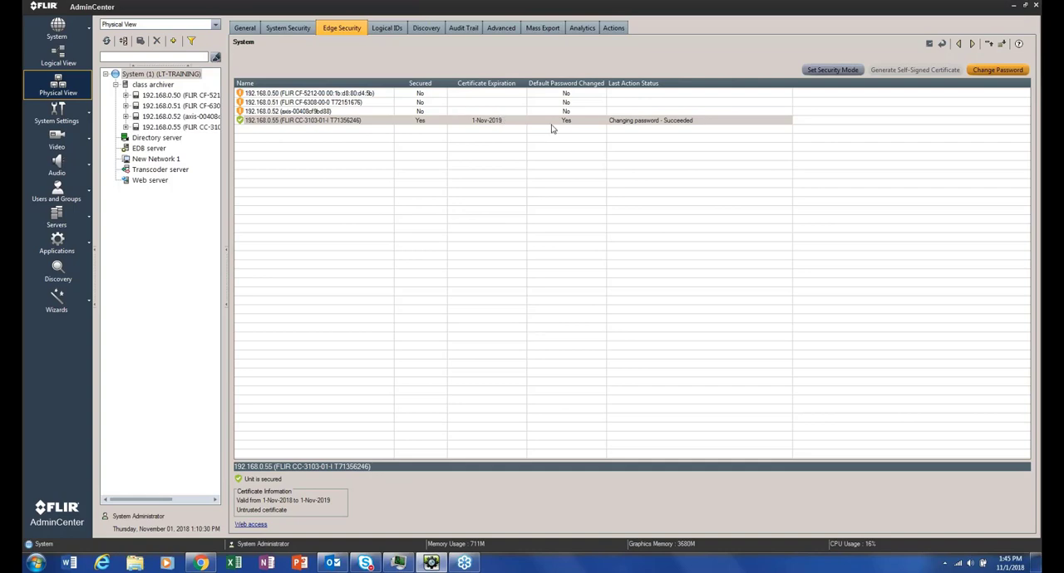
{"action": "mouse_move", "coordinate": [299, 490]}
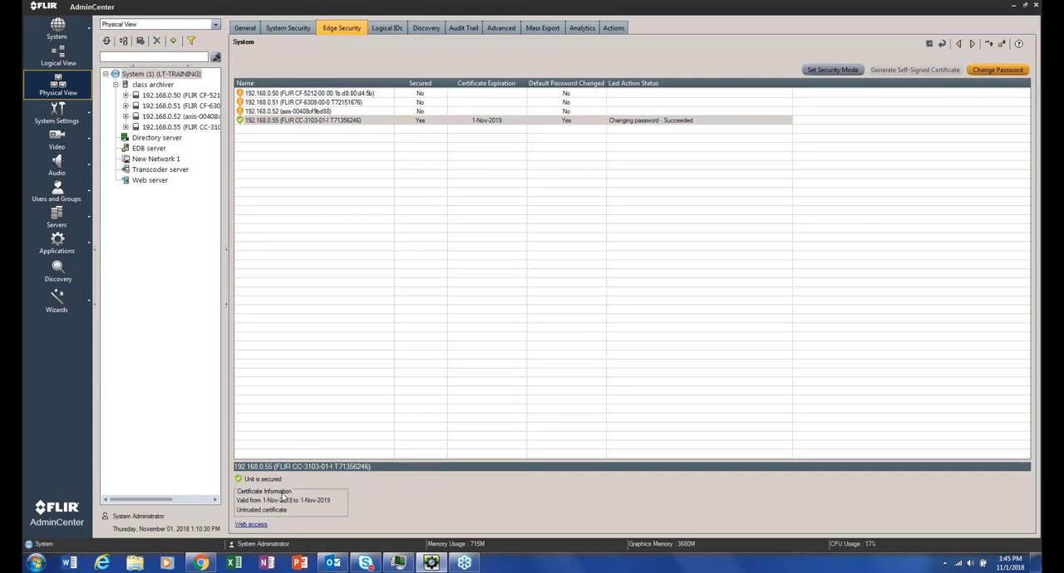
{"action": "mouse_move", "coordinate": [257, 518]}
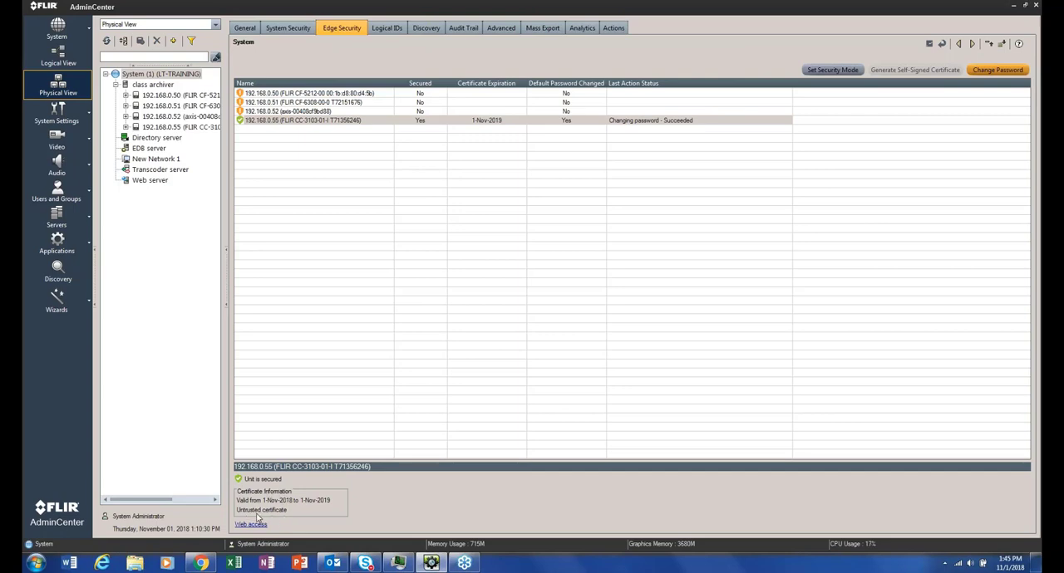
{"action": "mouse_move", "coordinate": [270, 520]}
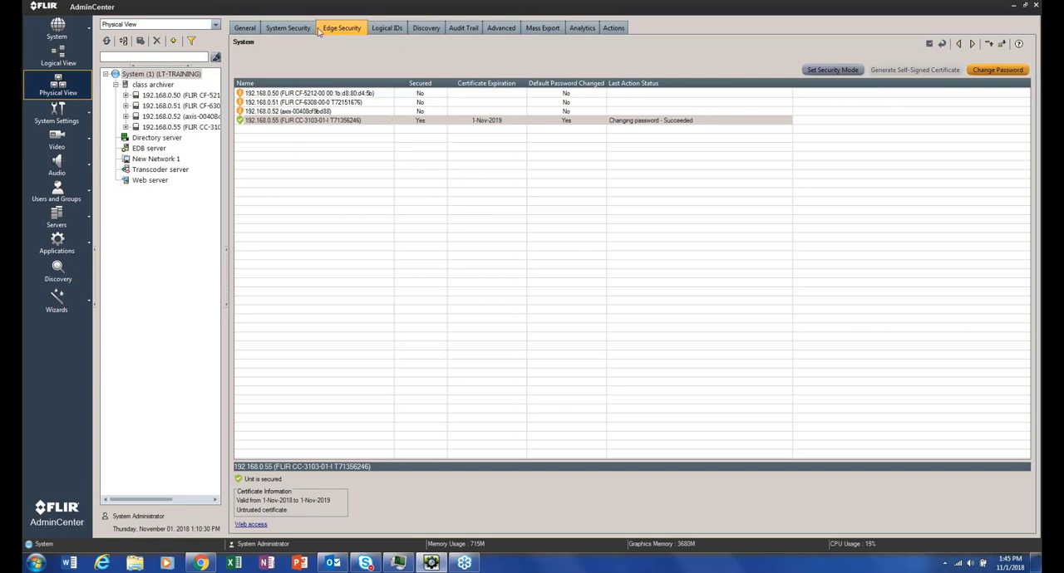
- Block unsecured-connection devices and check the camera list showing three blocked cameras
{"action": "left_click", "coordinate": [287, 27]}
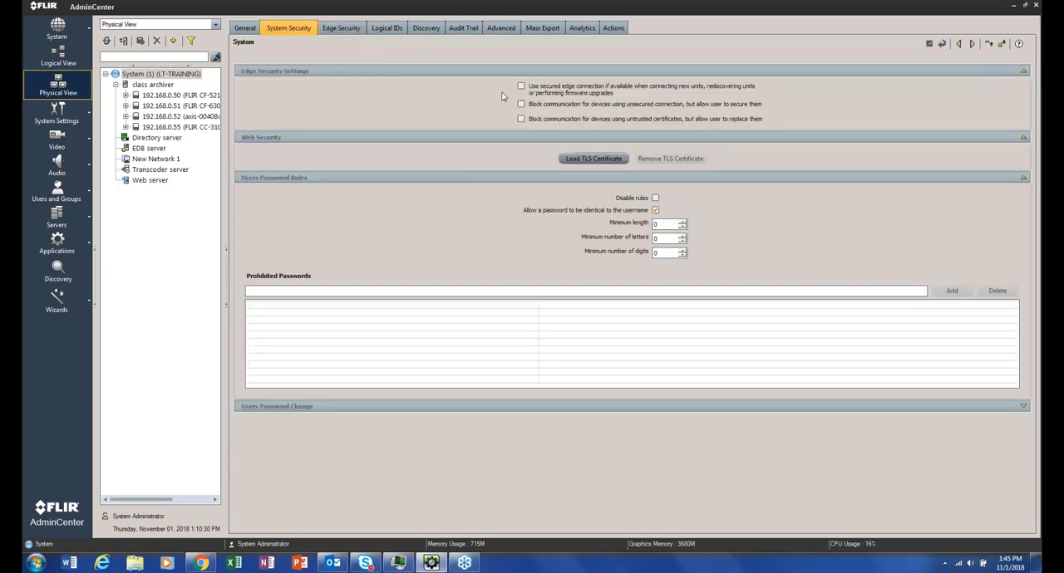
{"action": "left_click", "coordinate": [521, 103]}
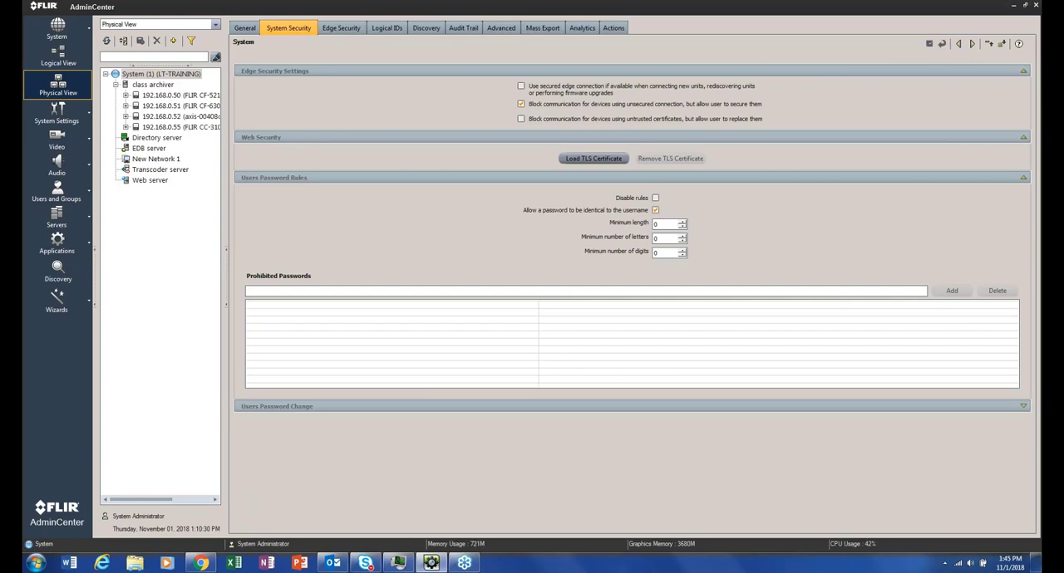
{"action": "left_click", "coordinate": [341, 27]}
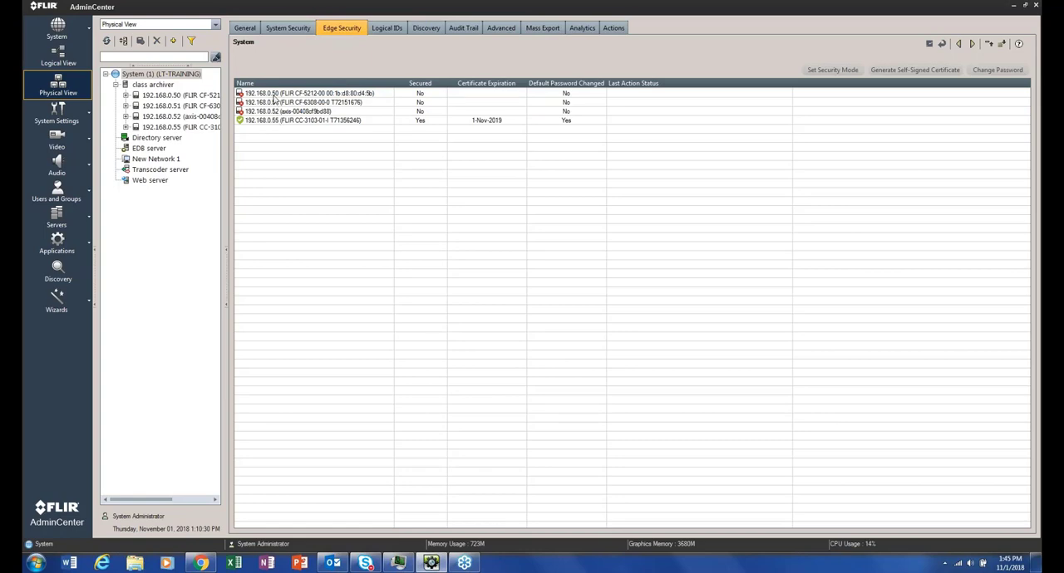
{"action": "mouse_move", "coordinate": [430, 101]}
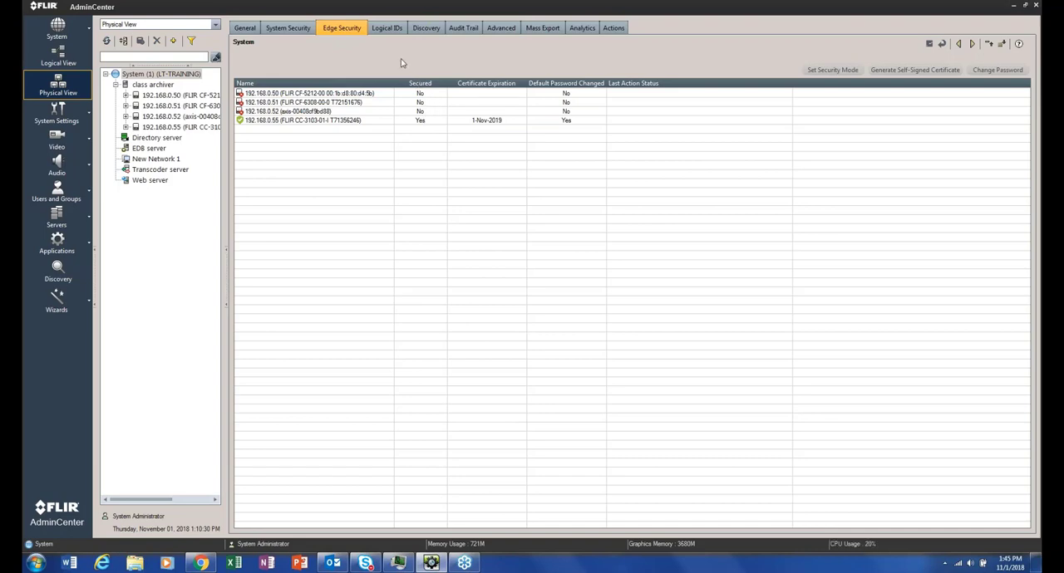
- Swap the unsecured-connection block for the untrusted-certificate block and confirm 192.168.0.55 appears blocked
{"action": "left_click", "coordinate": [288, 28]}
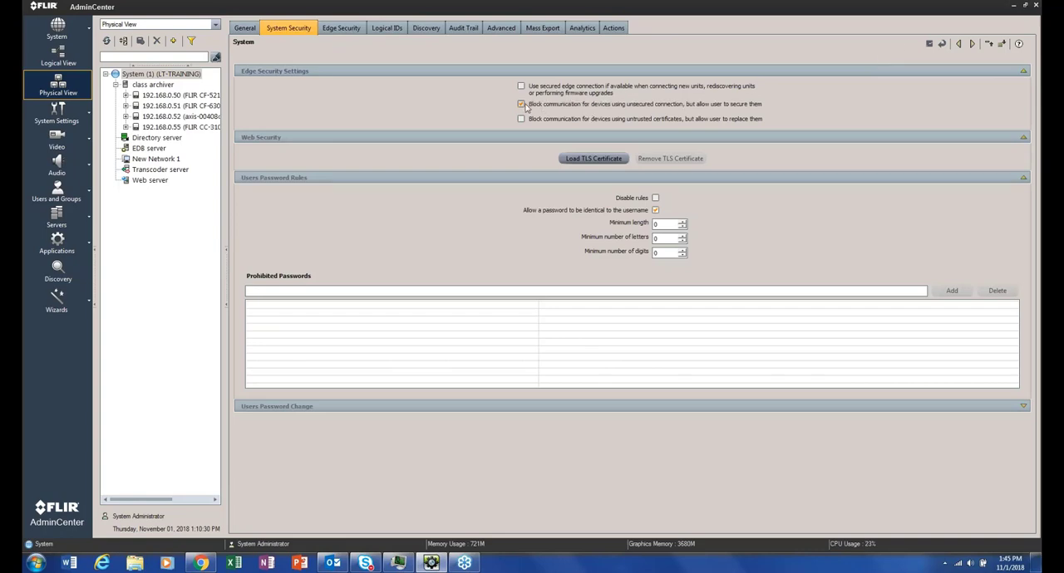
{"action": "left_click", "coordinate": [521, 103]}
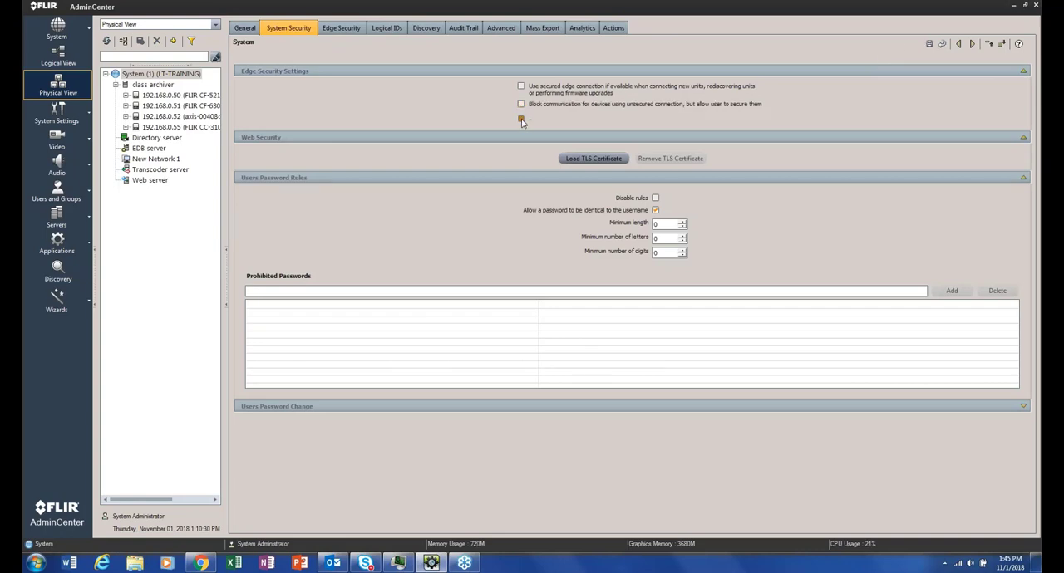
{"action": "left_click", "coordinate": [521, 118]}
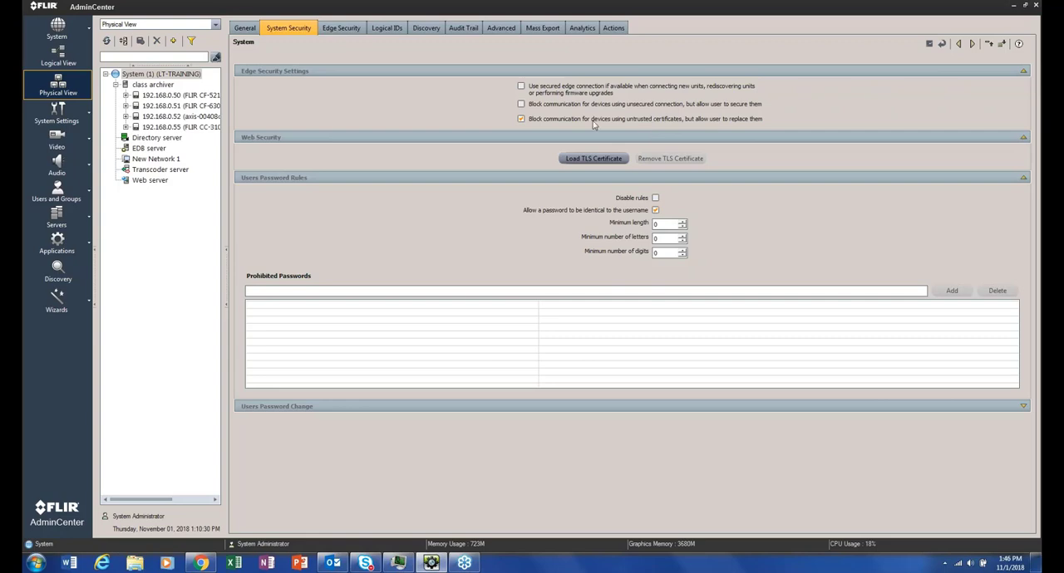
{"action": "left_click", "coordinate": [340, 27]}
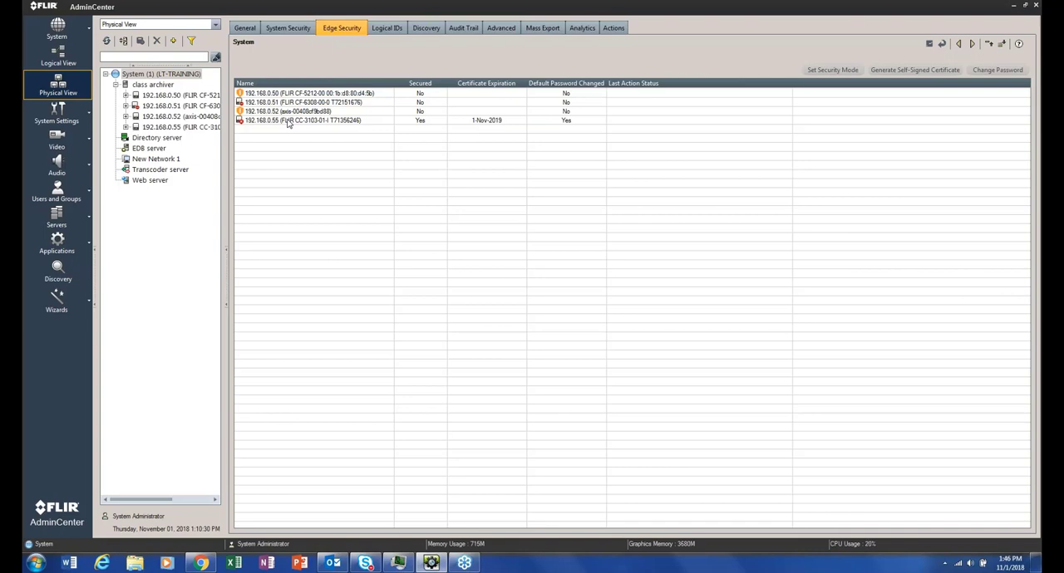
{"action": "mouse_move", "coordinate": [250, 126]}
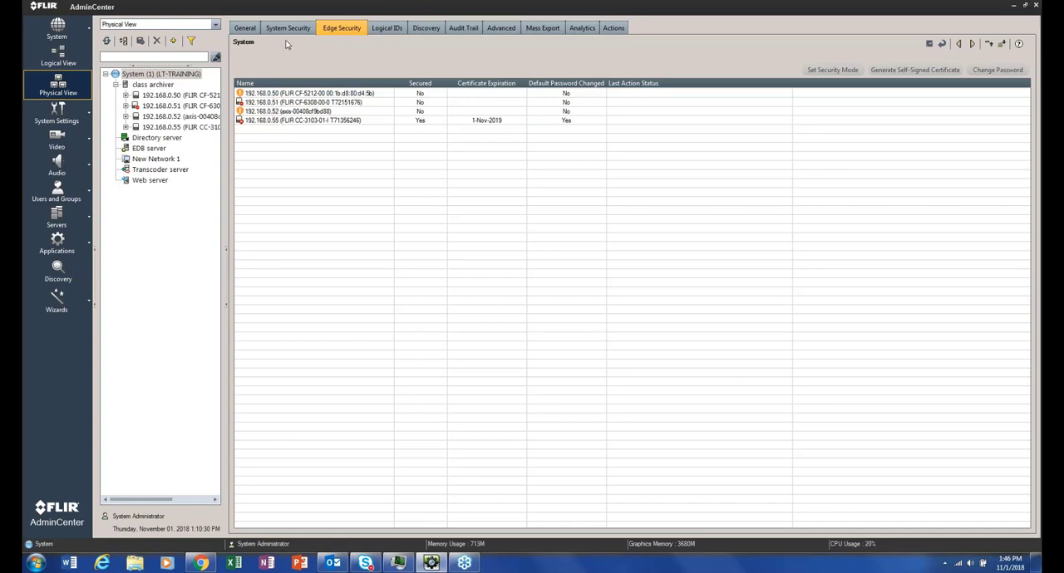
- Turn off untrusted-certificate blocking and verify camera 192.168.0.55 shows as secured on Edge Security
{"action": "left_click", "coordinate": [287, 28]}
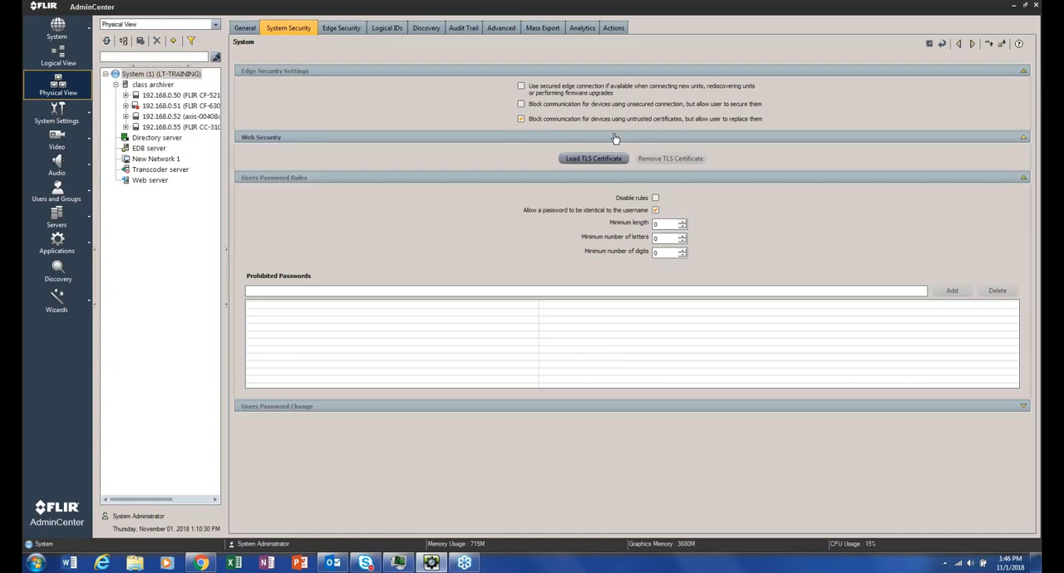
{"action": "left_click", "coordinate": [340, 28]}
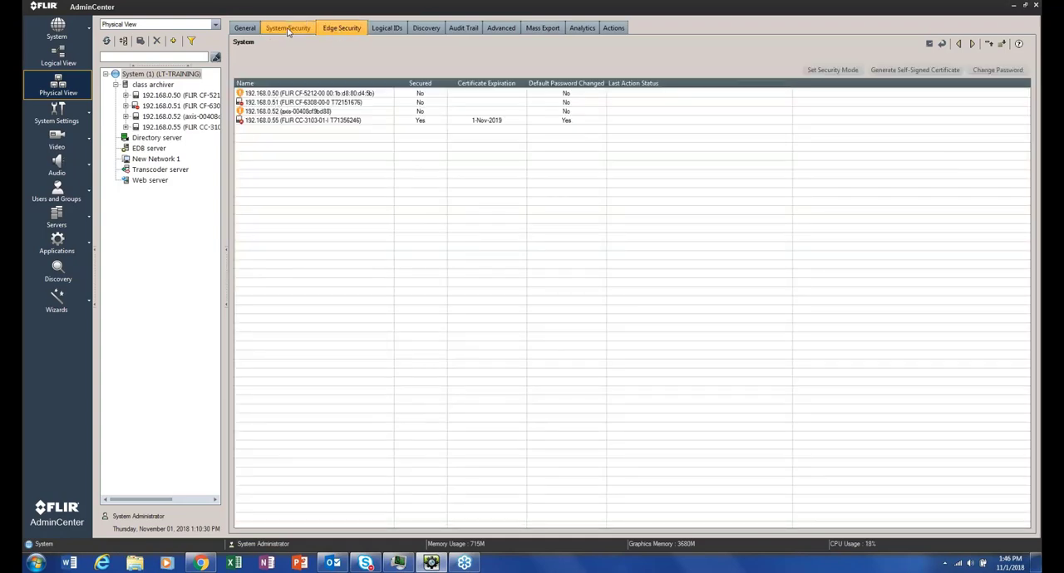
{"action": "left_click", "coordinate": [288, 28]}
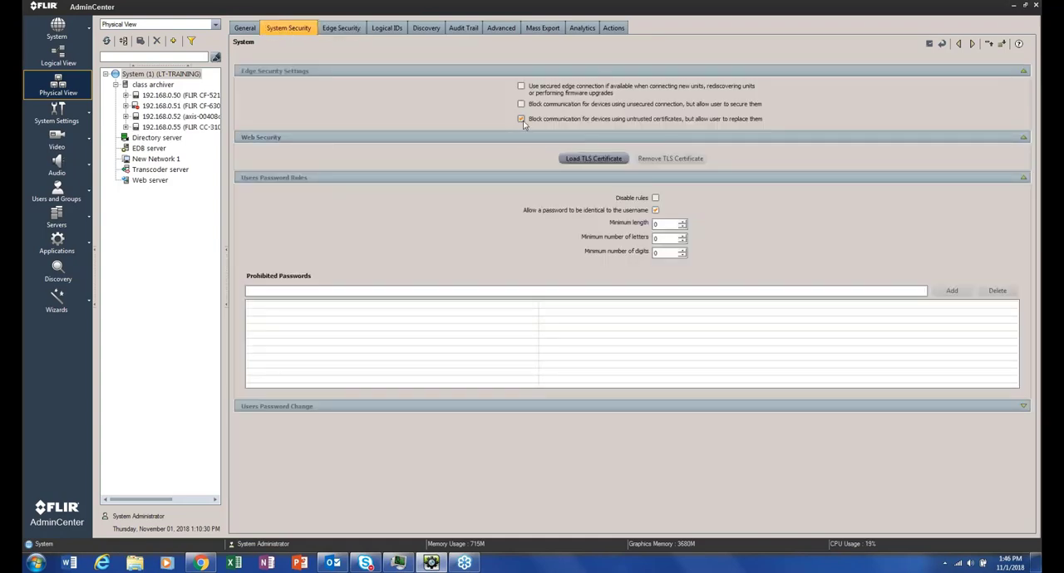
{"action": "left_click", "coordinate": [522, 118]}
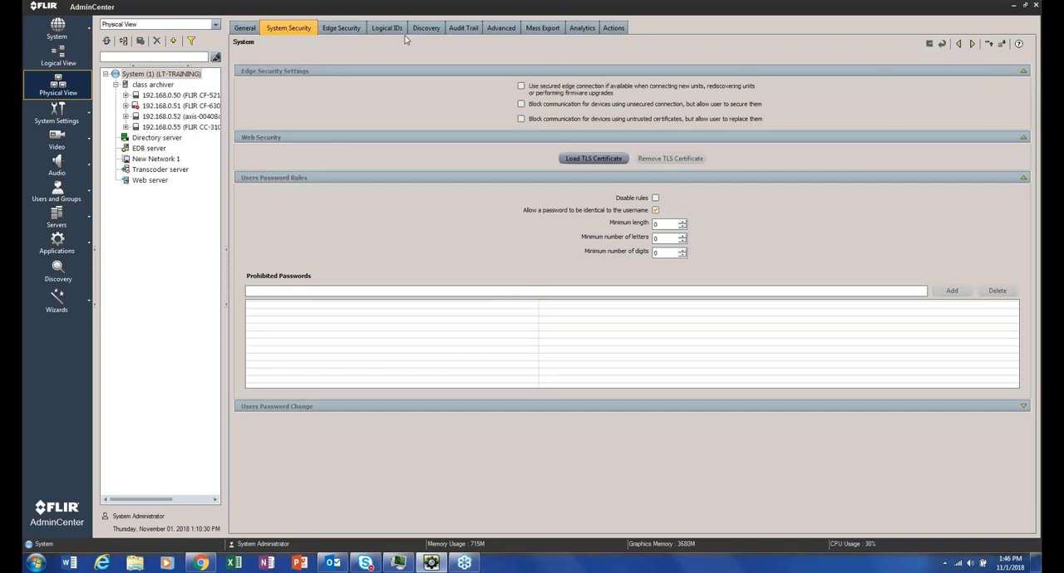
{"action": "left_click", "coordinate": [341, 28]}
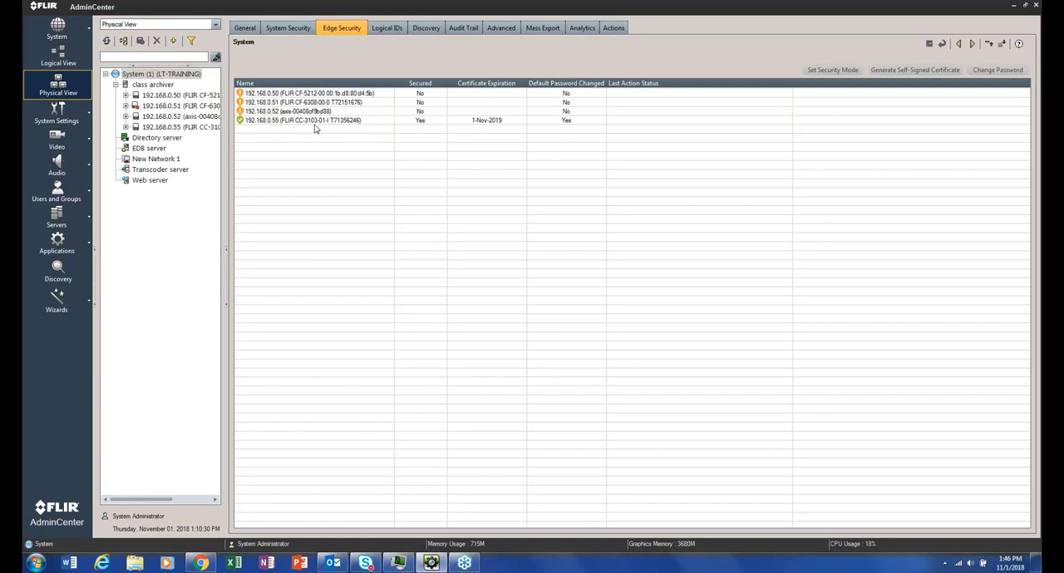